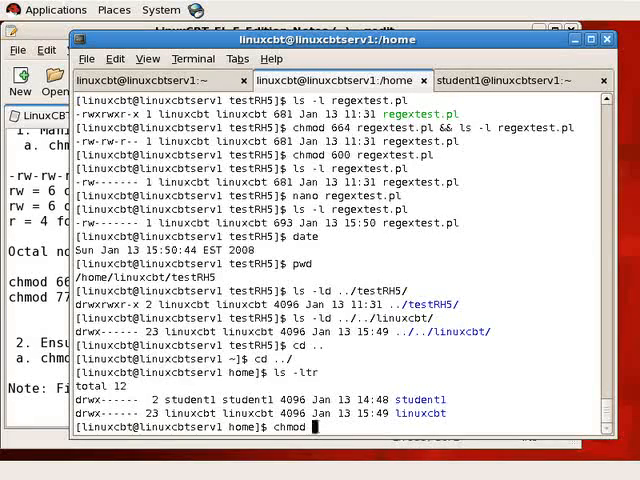
As the second user, list /home/linuxcbt/testRH5/ and open regextest.pl there in nano
text(755 linuxcbt/)
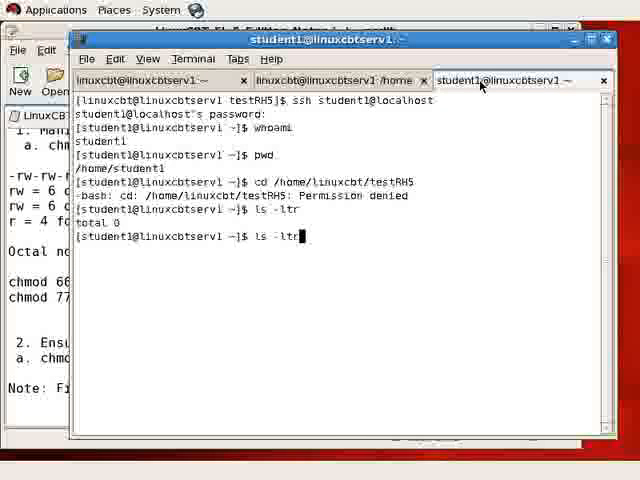
text(/home/)
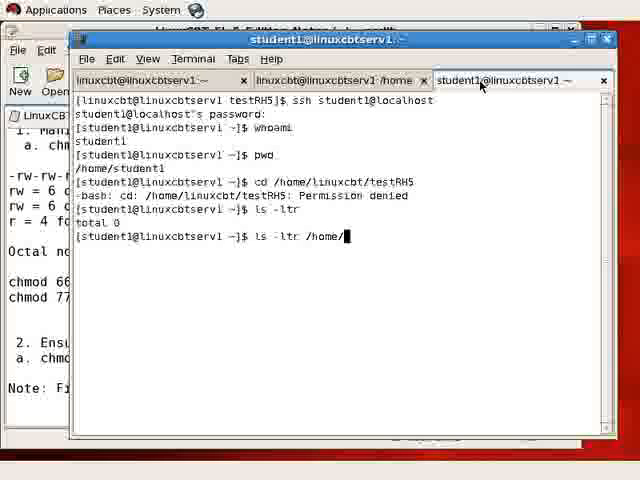
text(linuxcbt/testRH5/)
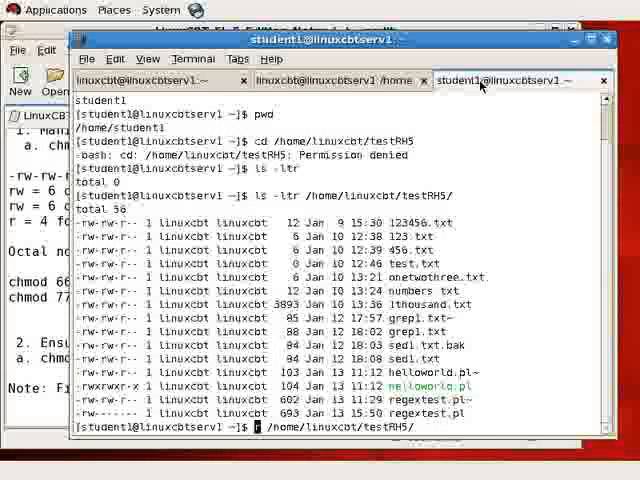
text(nano)
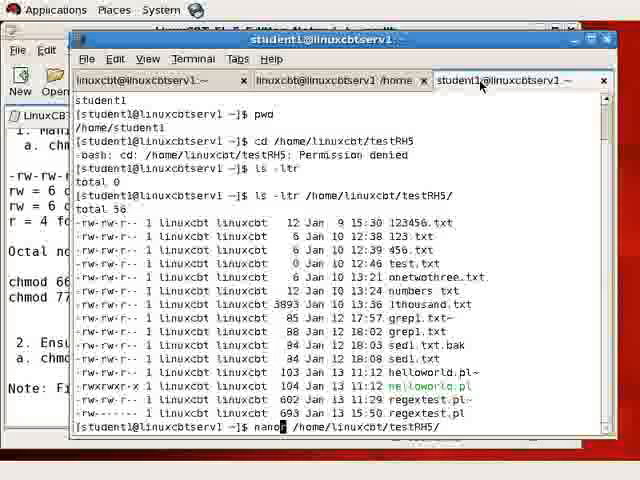
text(regextest.pl)
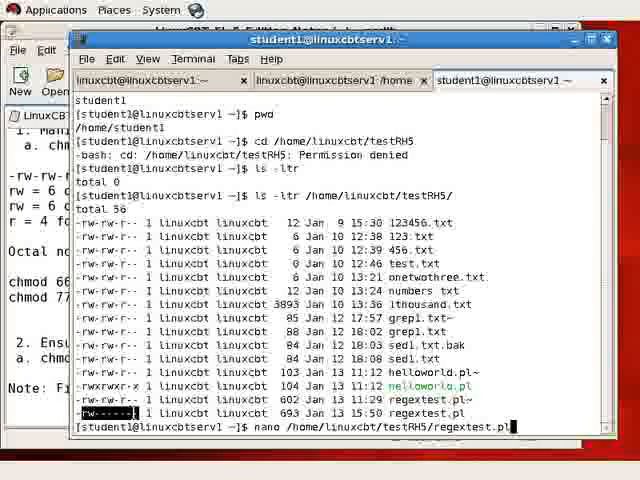
key(Return)
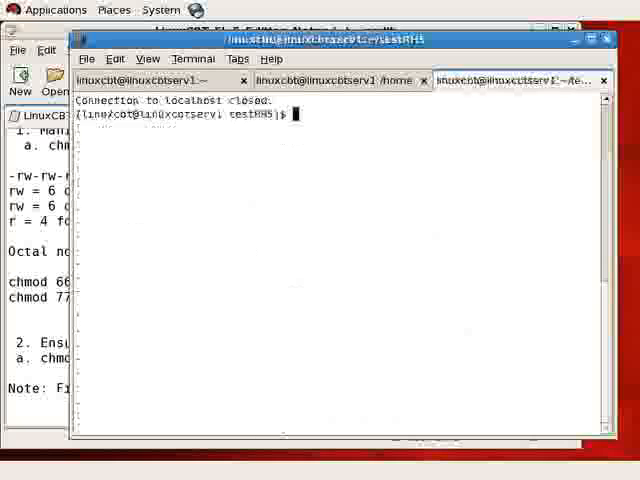
Become root with su and append an ###ENDROOT### line to regextest.pl in nano
text(whoami)
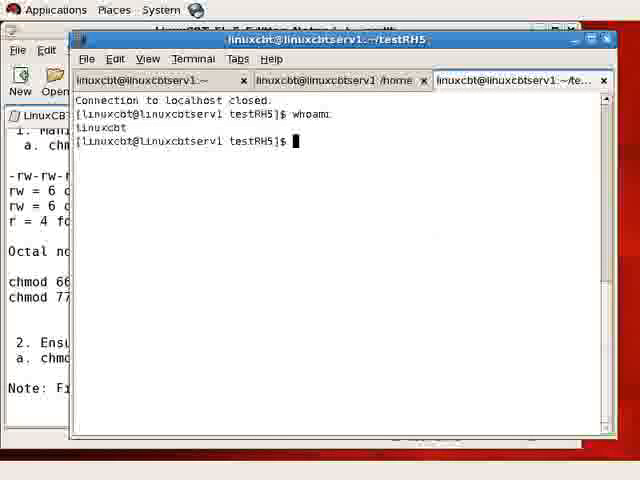
text(u)
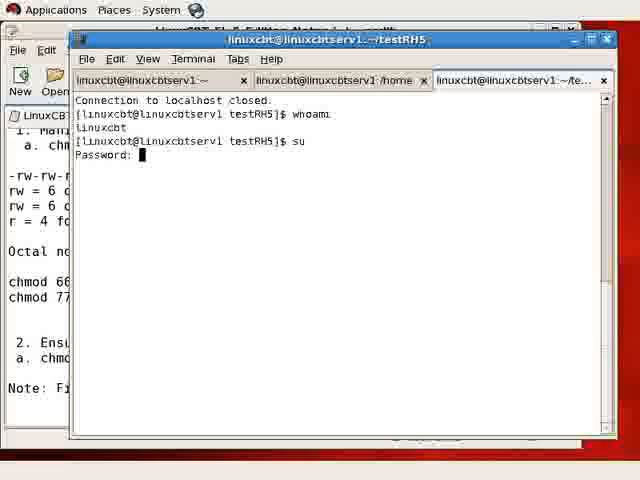
key(Return)
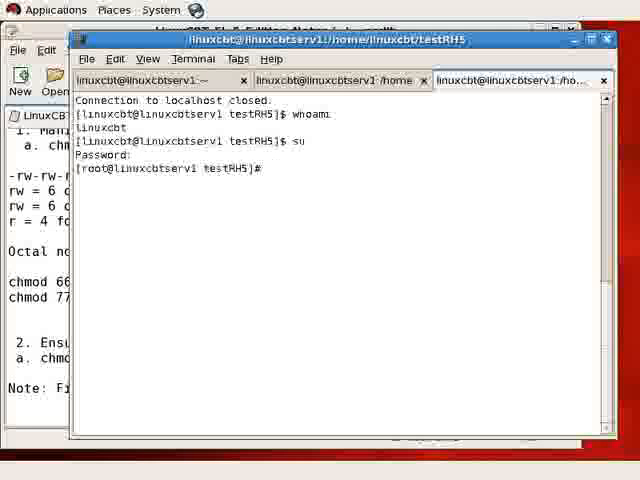
text(nan)
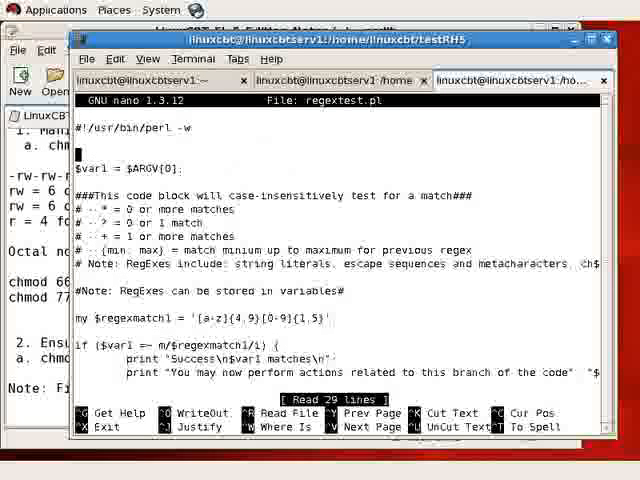
scroll(down, 3)
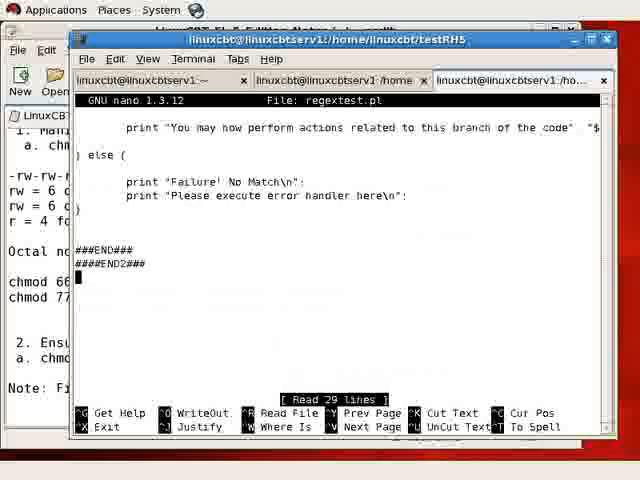
text(###ENDROOT)
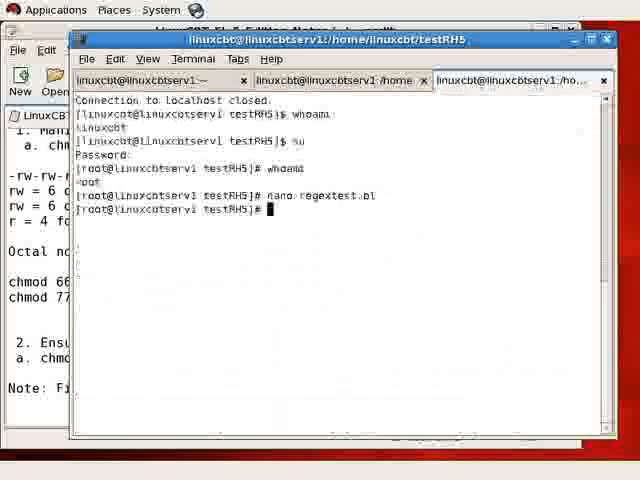
List testRH5 with ls -ltr and print regextest.pl with cat
text(ls -ltr)
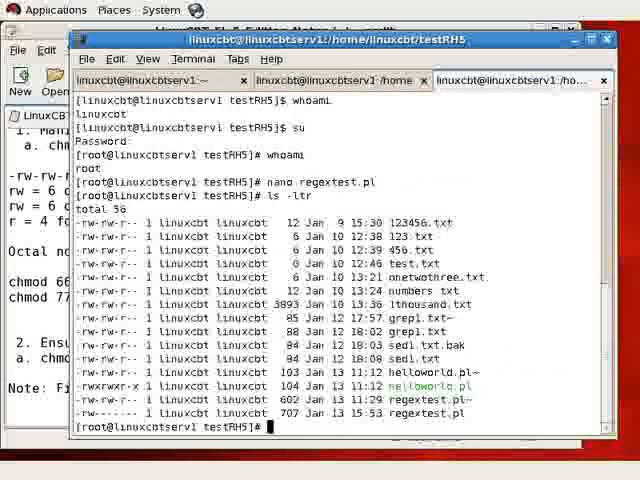
text(cat regextest.pl)
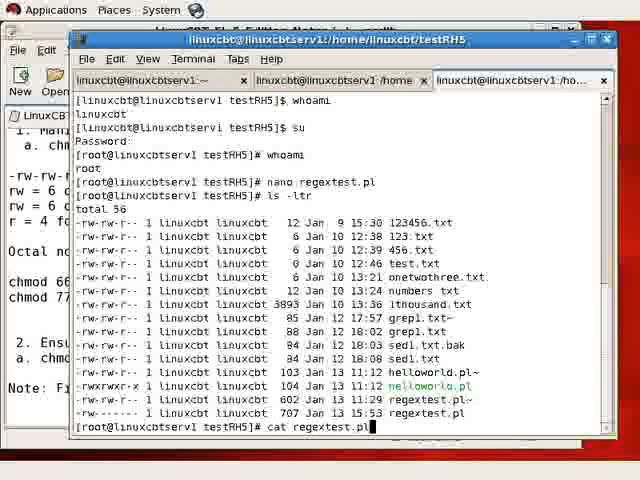
key(Return)
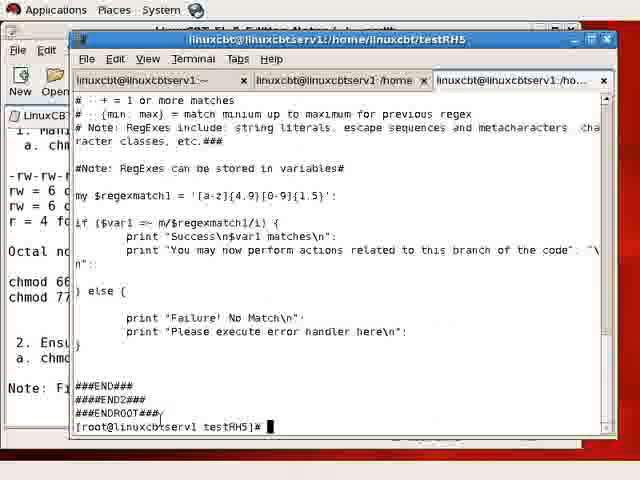
text(ls)
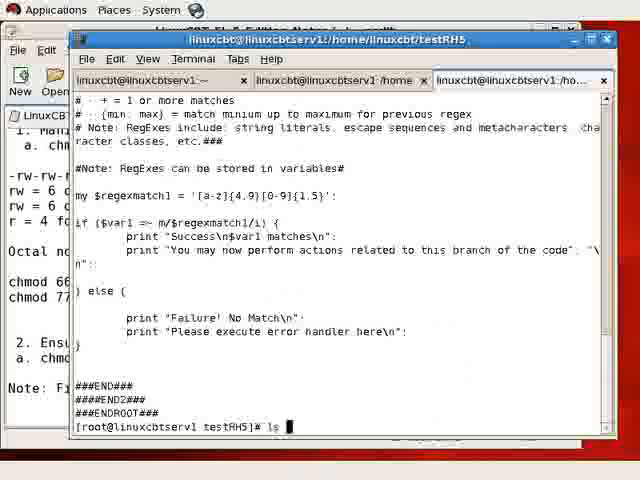
Run ls -l, then move to the end of the chmod section in the gedit notes
text(ls -l)
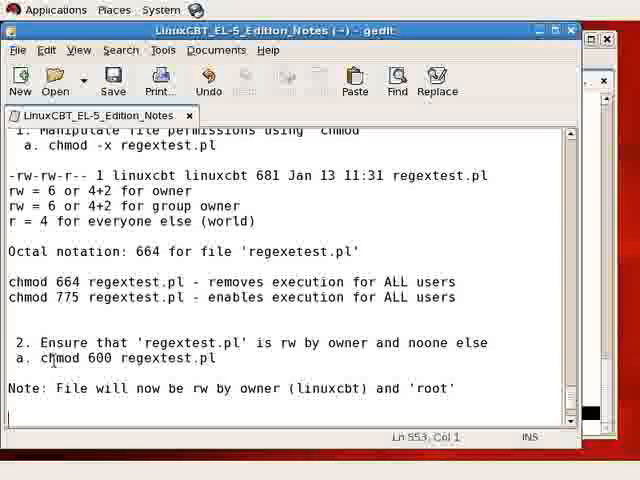
double_click(60, 358)
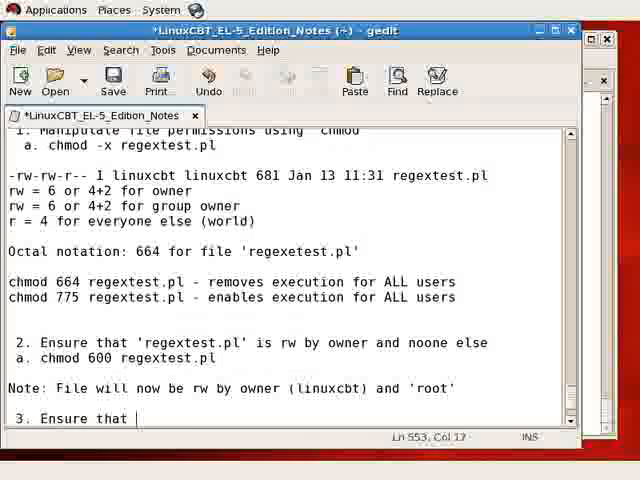
Write that 'regextest.pl' is readable by its owner and noone else
text('regexte)
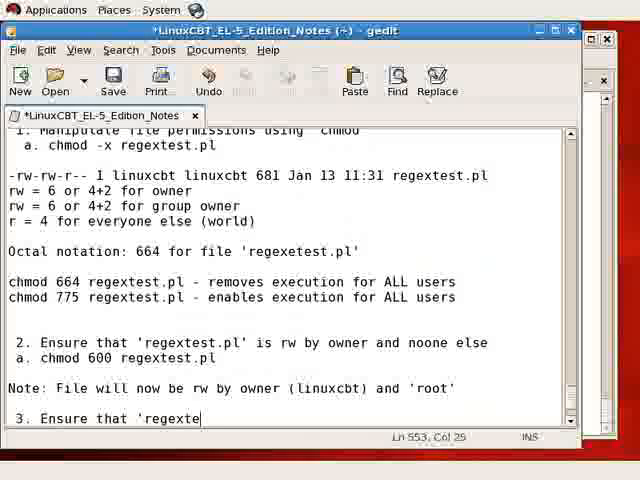
text(st.pl')
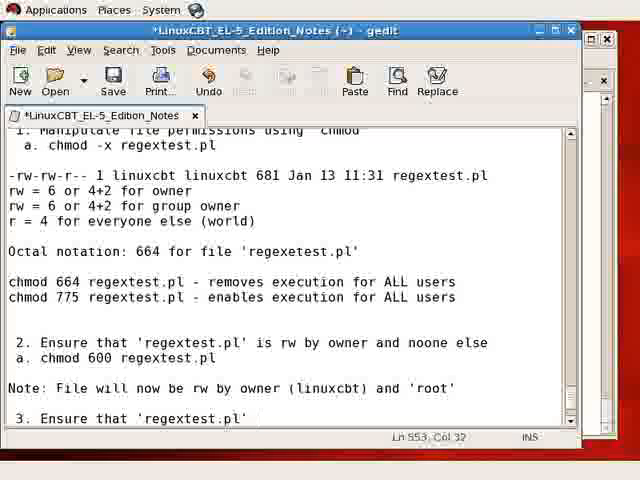
text(is r by owner)
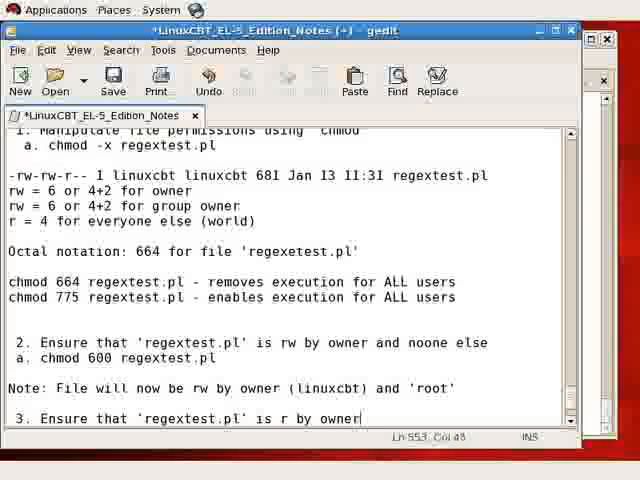
text(and noone else)
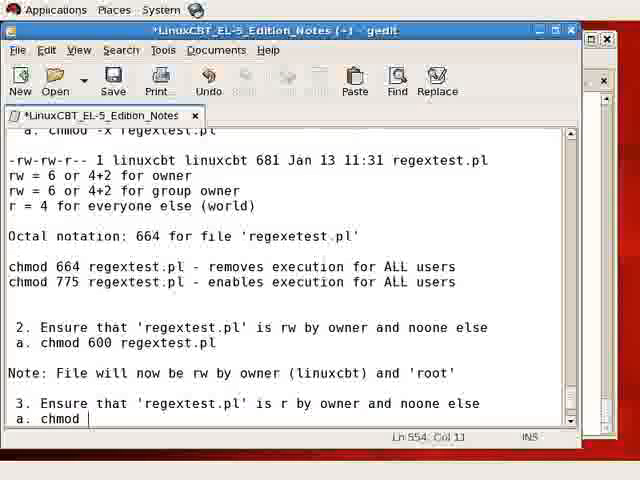
Add the command 'chmod 400 regextest.pl && ls -l regextest.pl' and select it for copying
text(600)
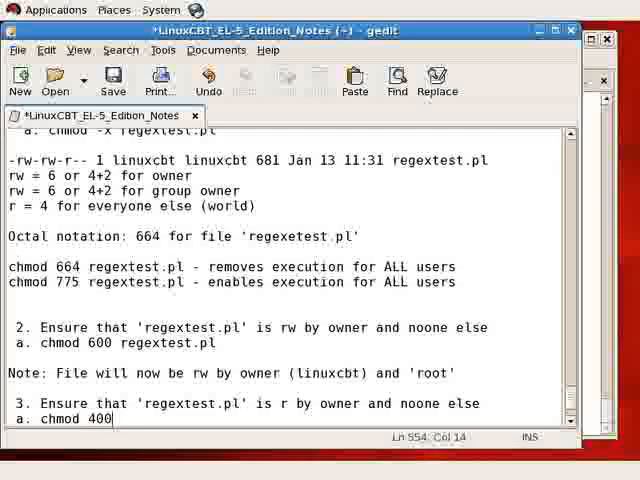
text(regextest.pl && ls)
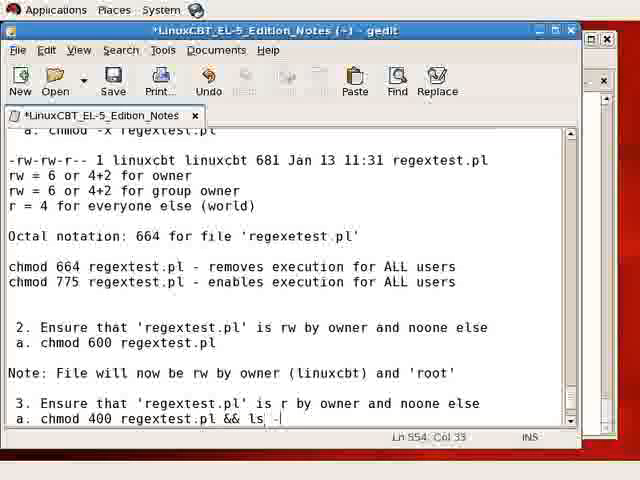
text(-l regextest.pl)
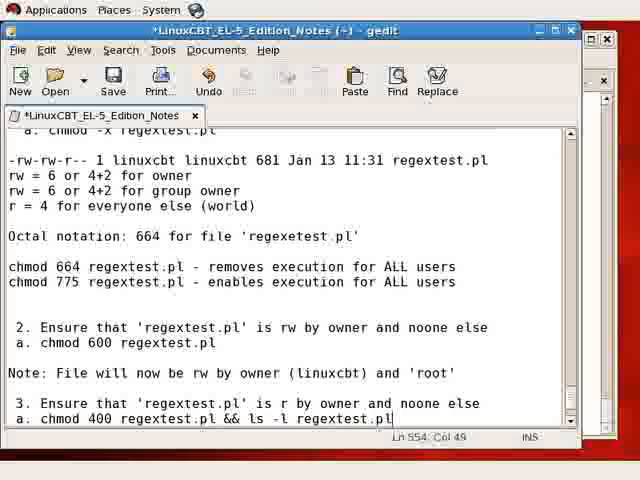
drag(44, 418, 396, 418)
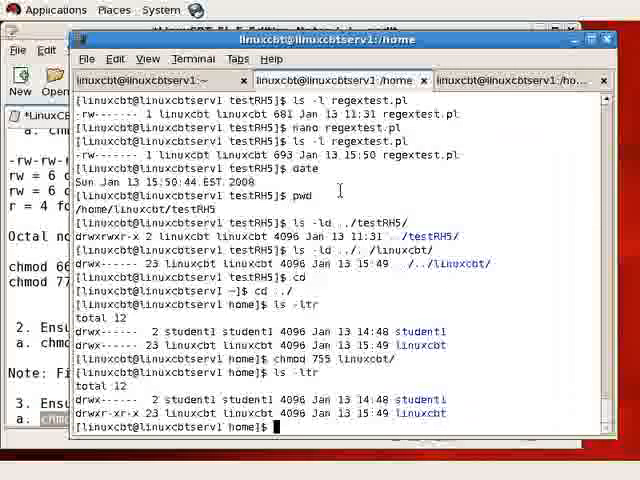
In testRH5, run chmod 400 regextest.pl && ls -l regextest.pl to make it owner-read-only
text(cd)
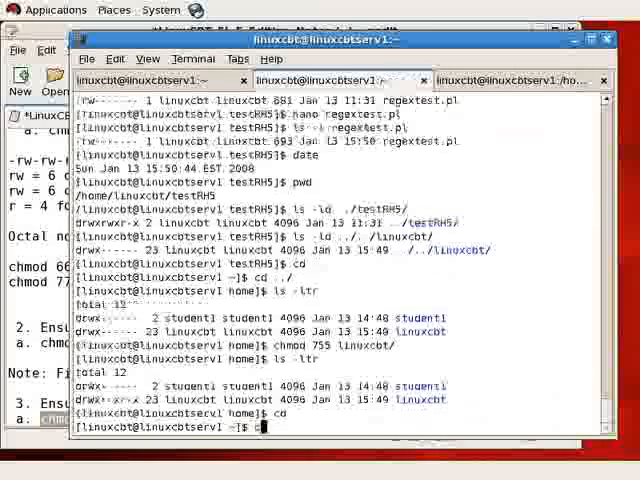
text(cd testRH5/)
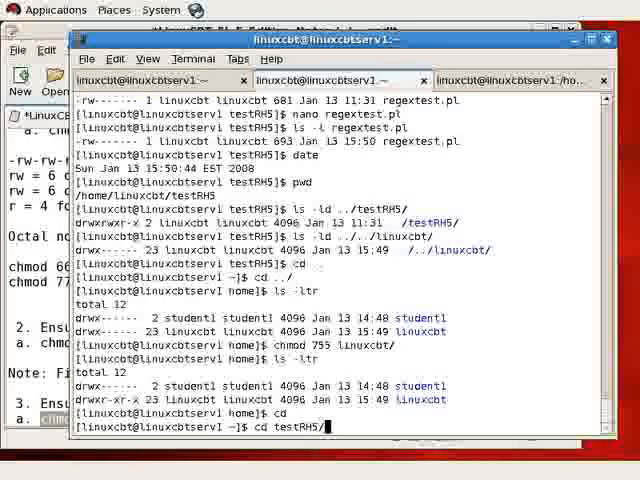
key(Return)
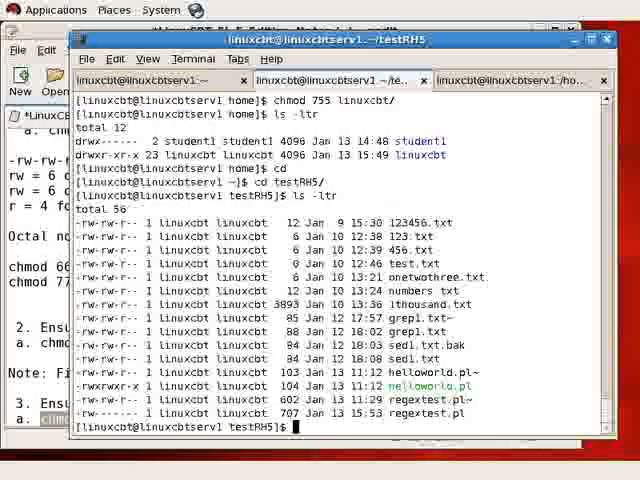
text(chmod 400 regextest.pl && ls -l regextest.pl)
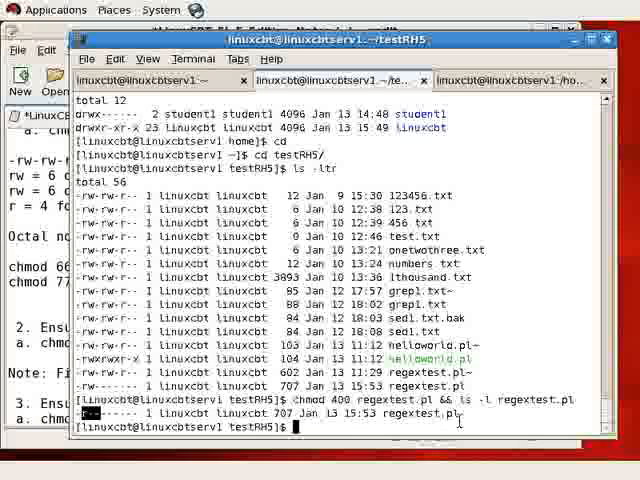
text(nano)
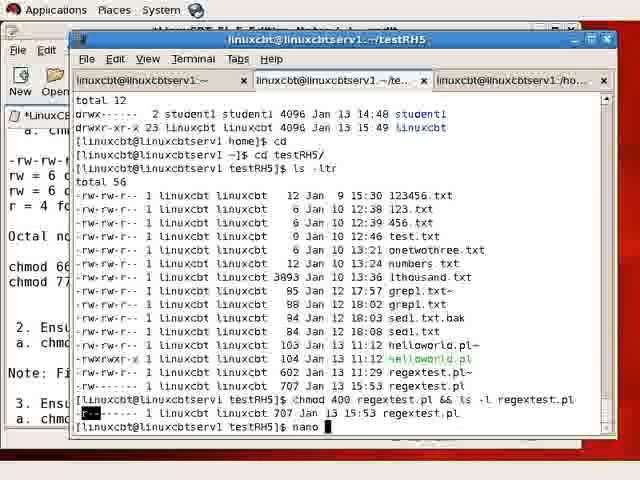
Edit read-only regextest.pl in nano, adding ###END-linuxcbt###, and save it as regextest2.pl
key(Return)
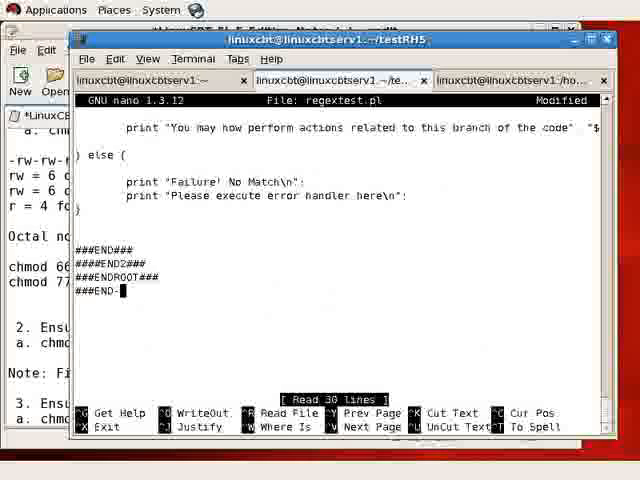
text(linuxcbt##)
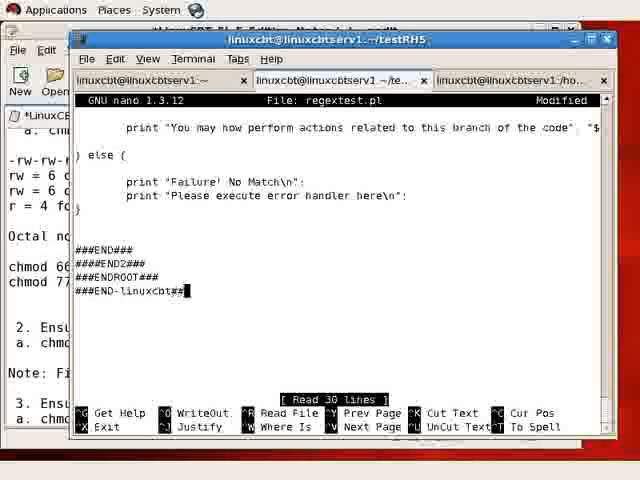
key(ctrl+x)
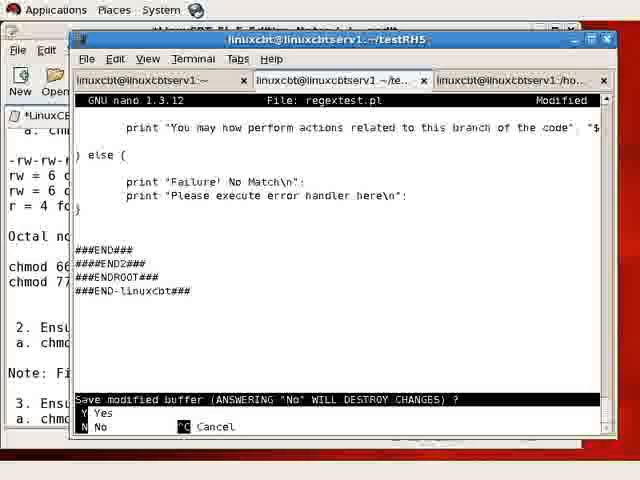
key(y)
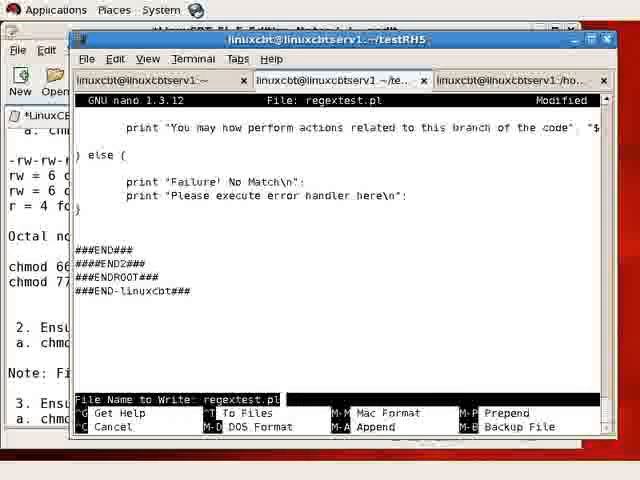
key(Return)
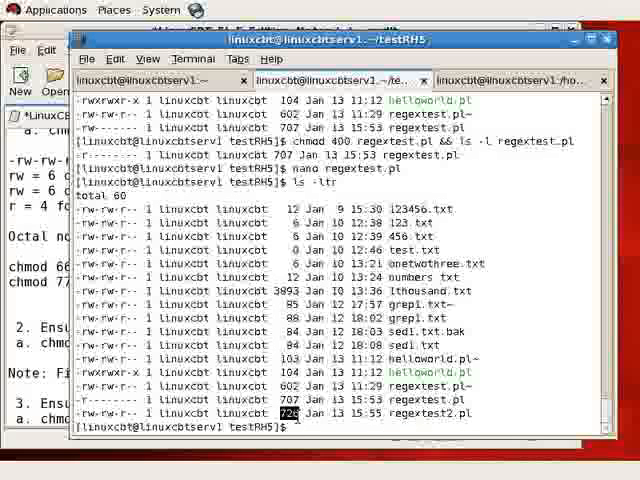
text(rm -rf regextest2.pl)
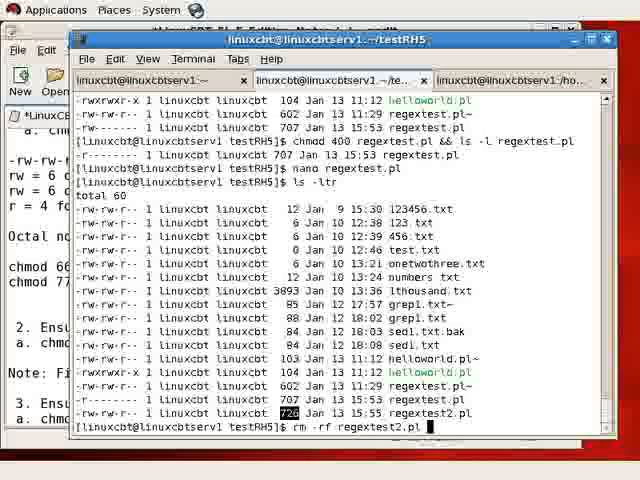
Remove regextest2.pl and set chmod 600 on regextest.pl
key(Return)
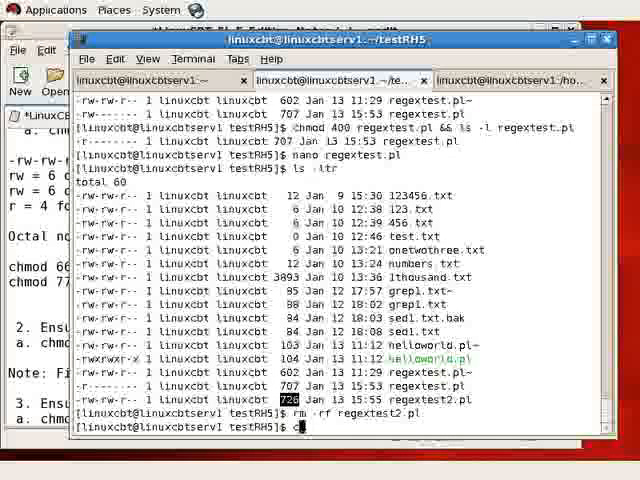
text(chmod)
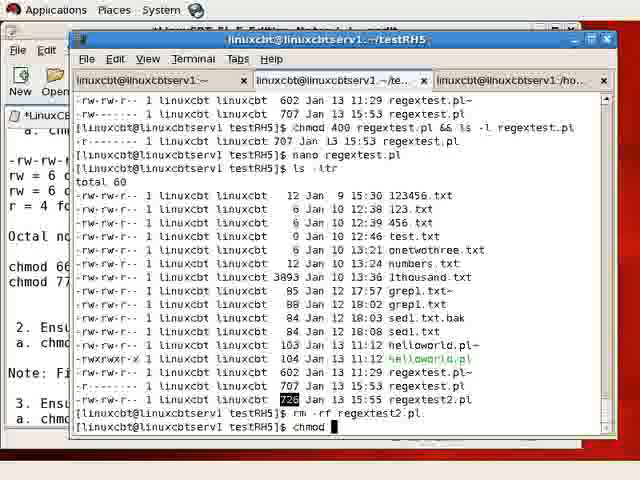
text(600 r)
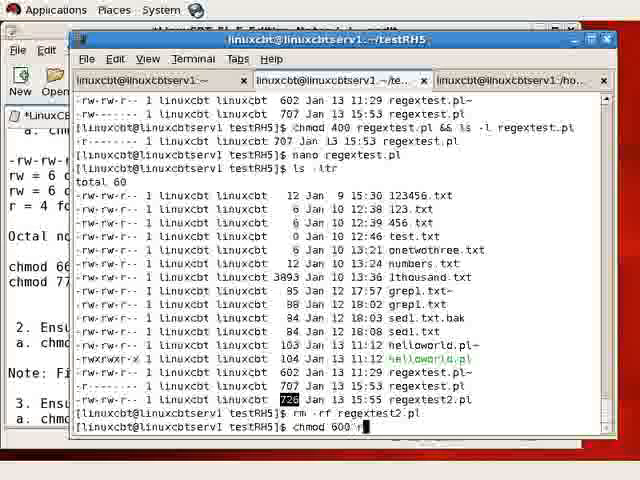
text(regextest.p)
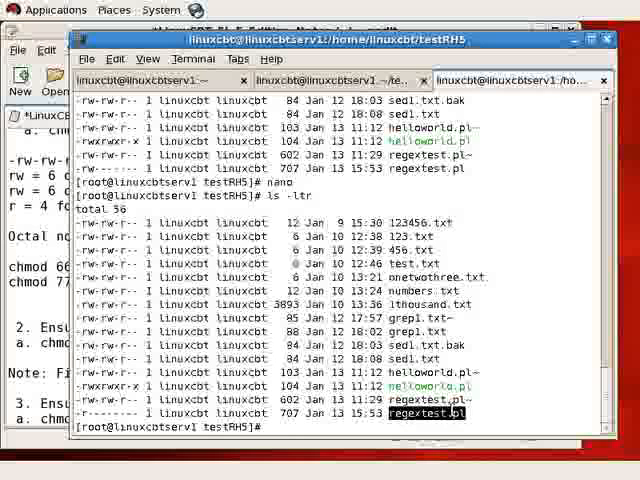
As root, append ###ENDROOT### to regextest.pl in nano and list the folder again
text(nano regextest.pl)
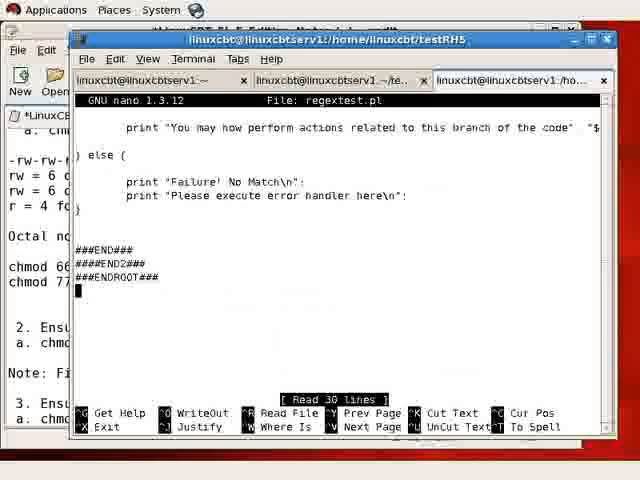
text(###ENDROOT###)
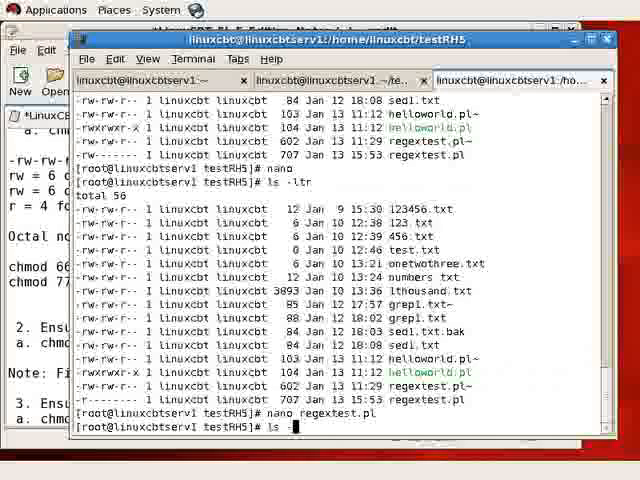
key(Return)
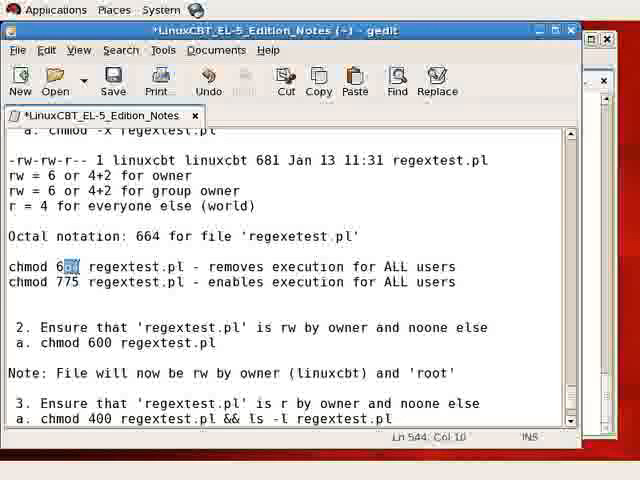
Note that chmod accepts string values which represent octal values
scroll(down, 3)
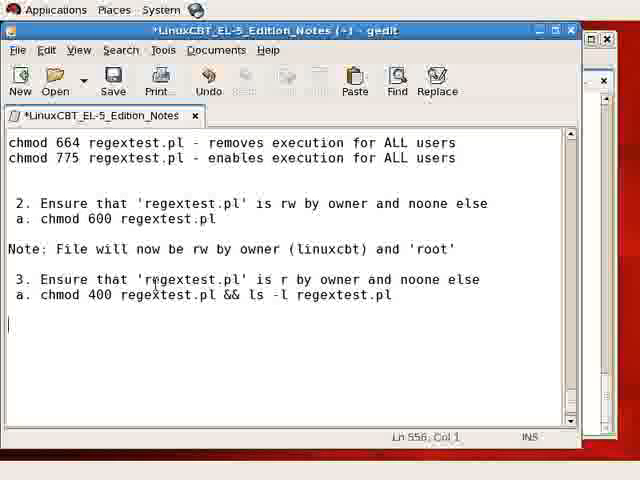
text(Note: chmod supports s)
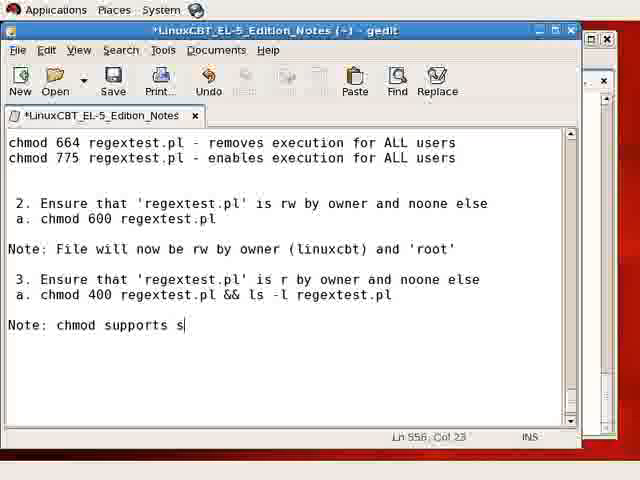
text(tring valu)
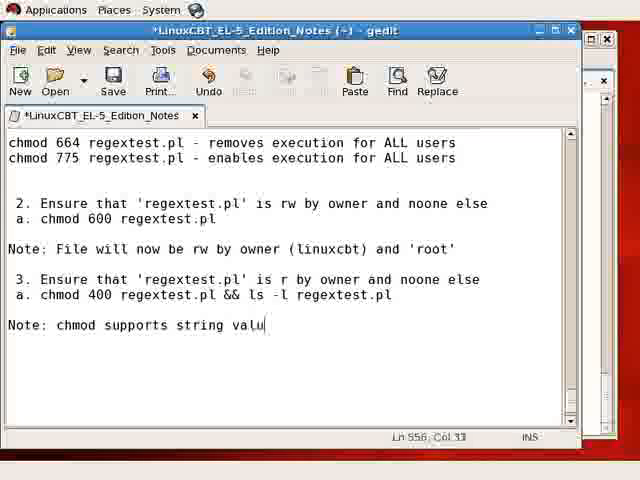
text(es, which represent)
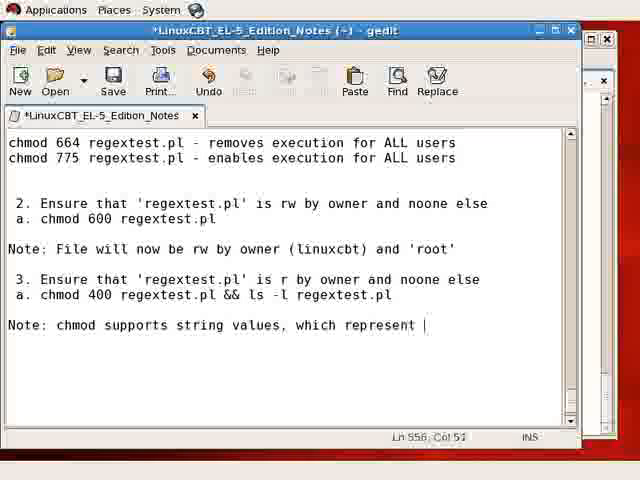
text(octal)
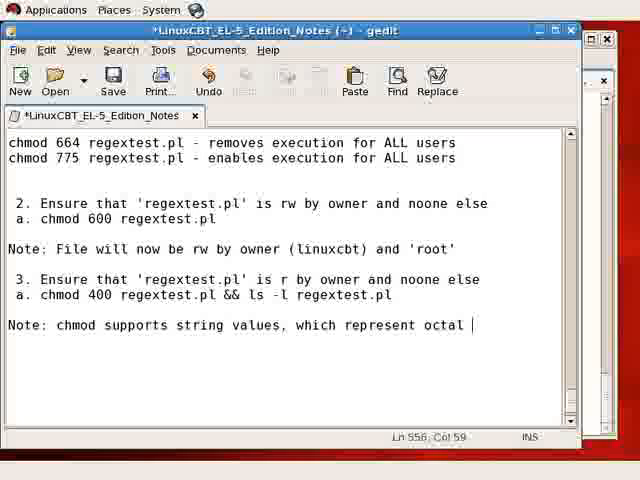
text(values)
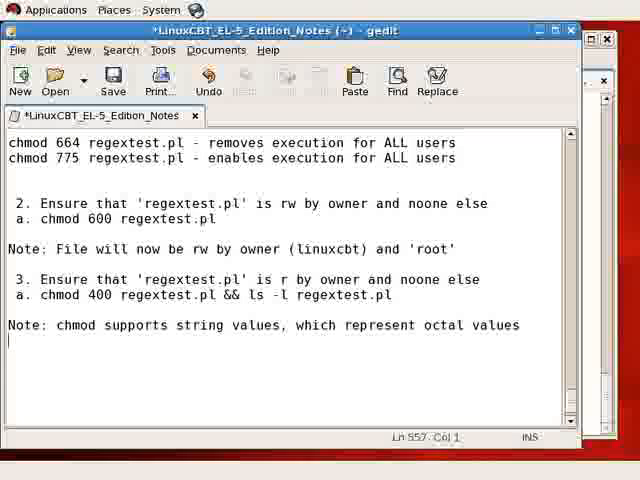
Add the example lines chmod +/- x file, chmod +/- w file and chmod +/- r file
text(chmod +/- x fi)
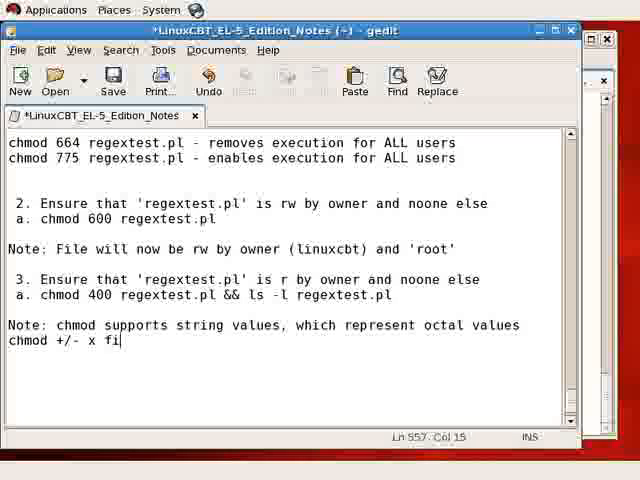
text(le)
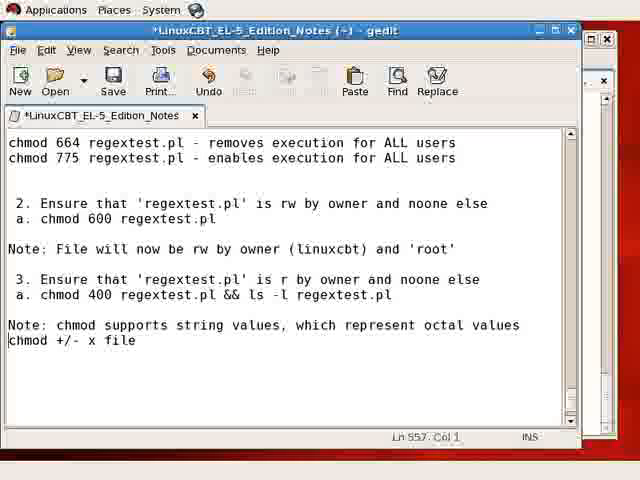
text(chmod +/- x file)
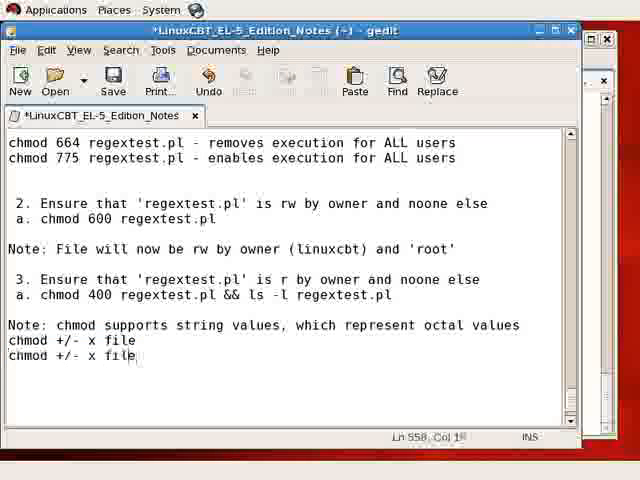
text(2)
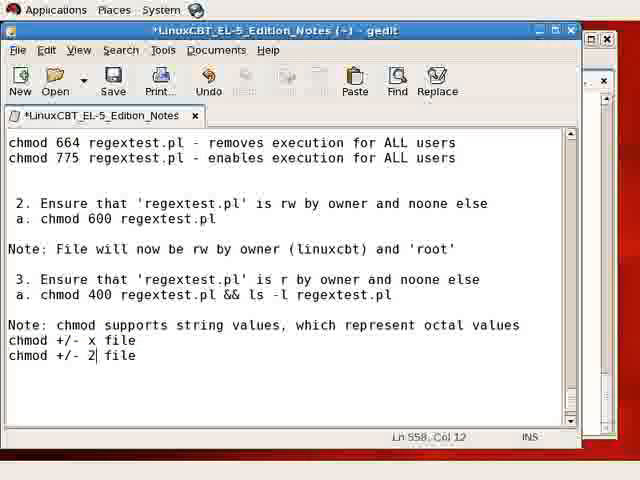
text(chmod +/- w file)
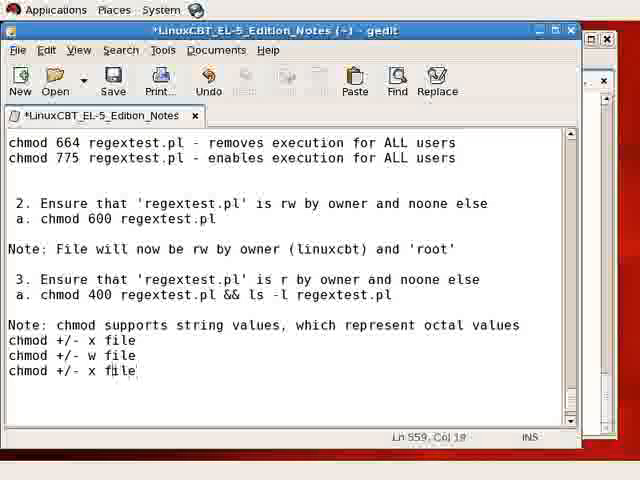
text(r)
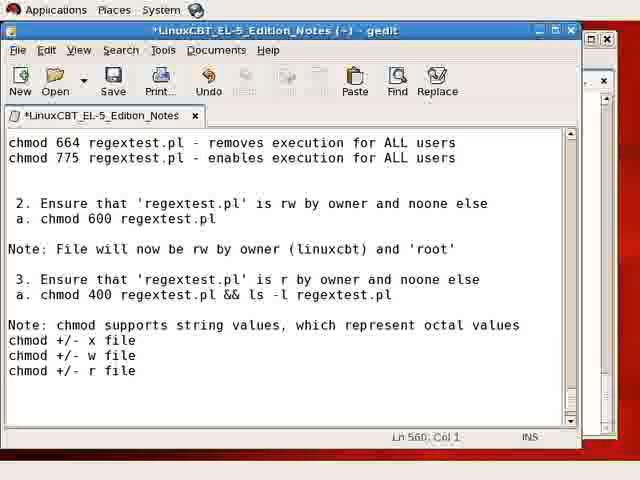
key(Return)
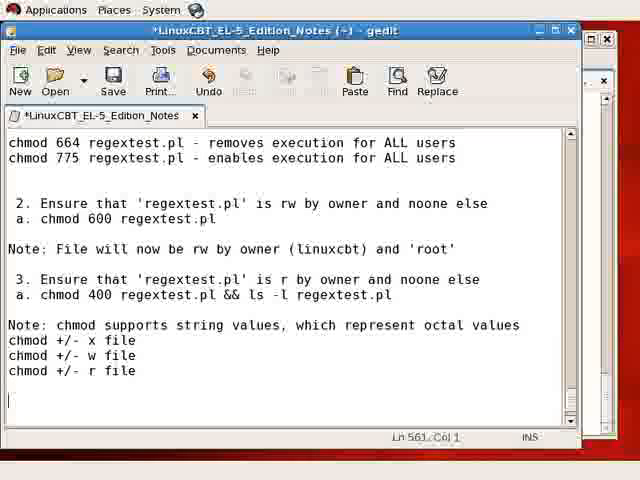
text(chmod +/- x file)
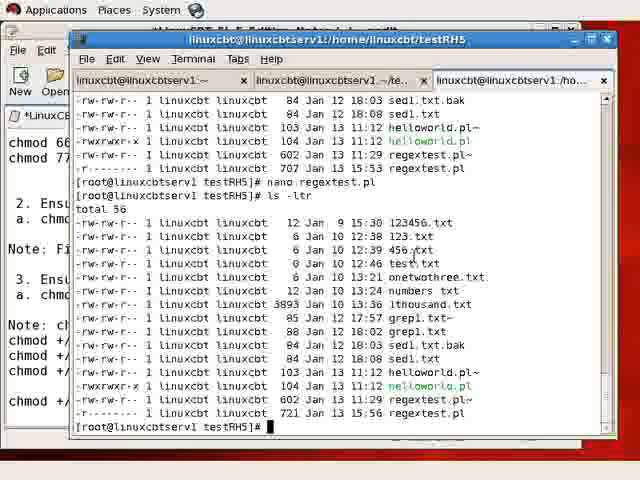
Run chmod u+x regextest.pl && ls -l regextest.pl to give the owner execute permission
text(chmod u+x regextest.pl)
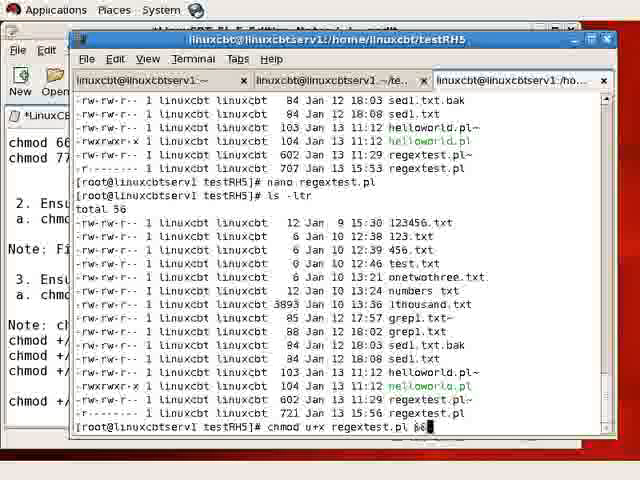
text(&& ls -l regextest.pl)
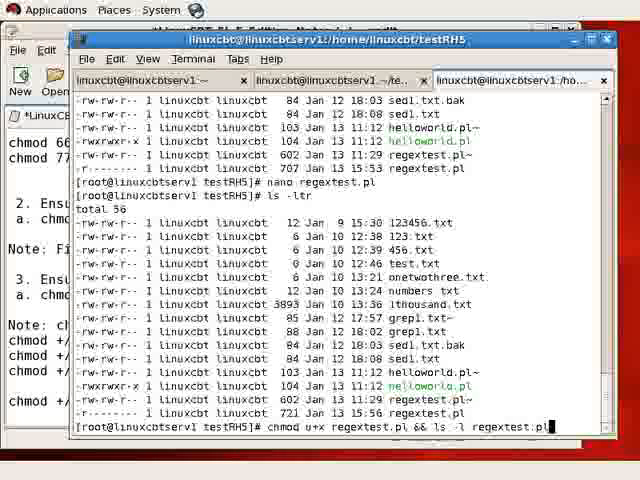
key(Return)
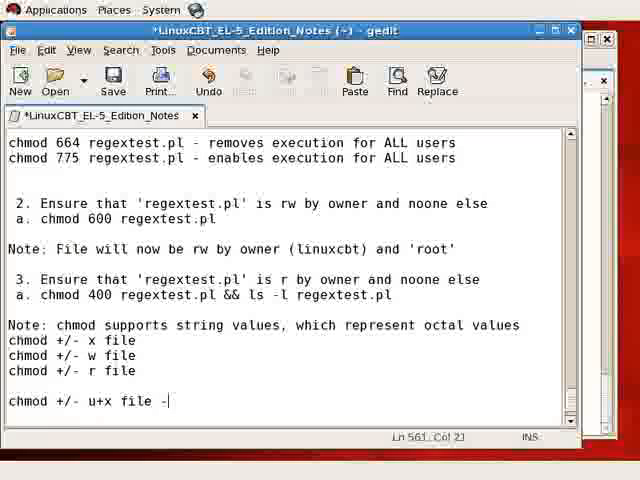
Write that u+x updates the owner's execute permissions on the file
text(updates owner's per)
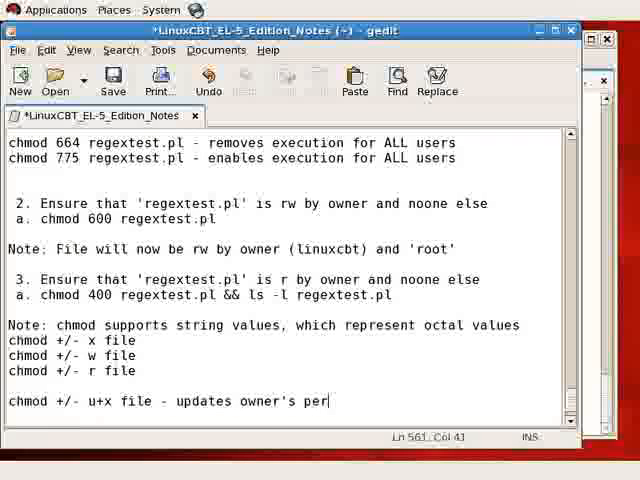
text(execute)
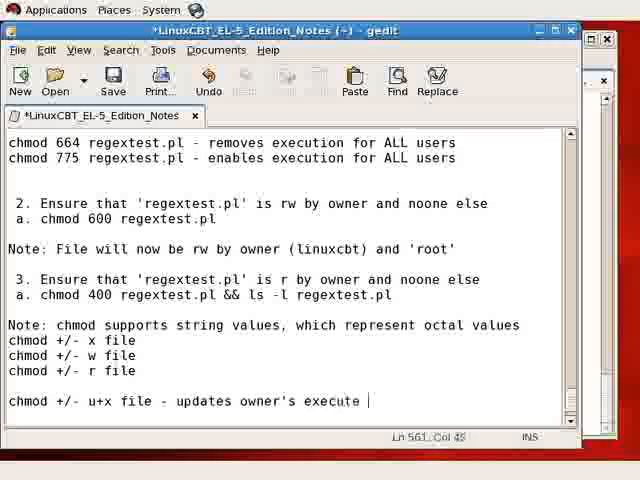
text(permissions onf the)
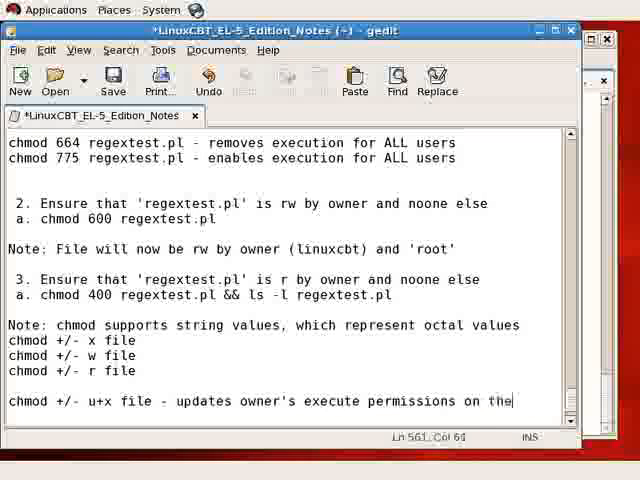
text(file)
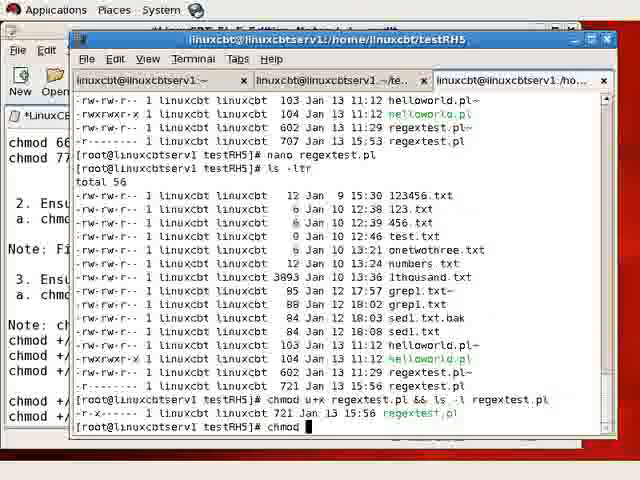
Run chmod 4000 on regextest.pl and list the file to see the setuid mode
text(4000 regextest.pl &)
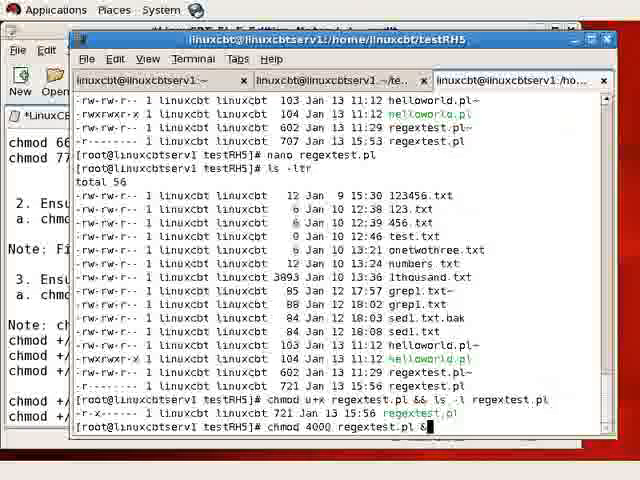
key(Return)
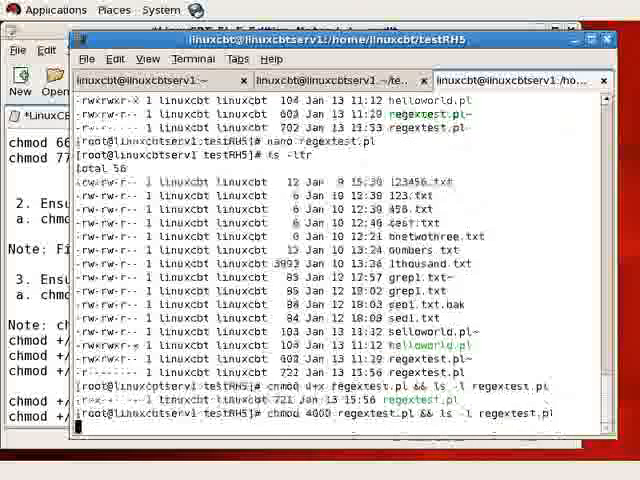
key(Return)
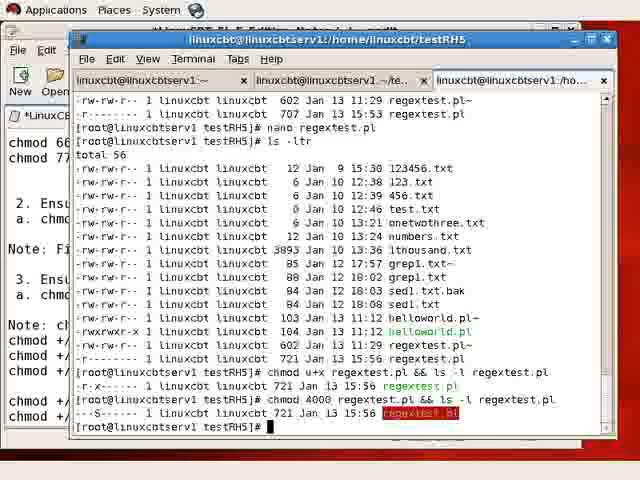
Rerun 'chmod 4000 regextest.pl && ls -l regextest.pl' and further edited chmod variants
text(chmod 4000 regextest.pl && ls -l regextest.pl)
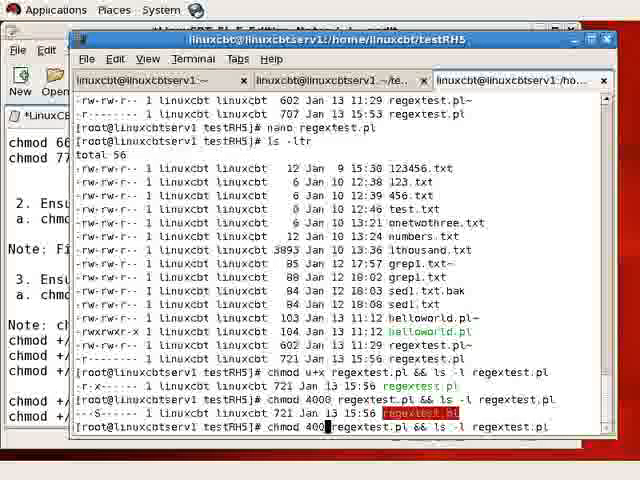
key(Return)
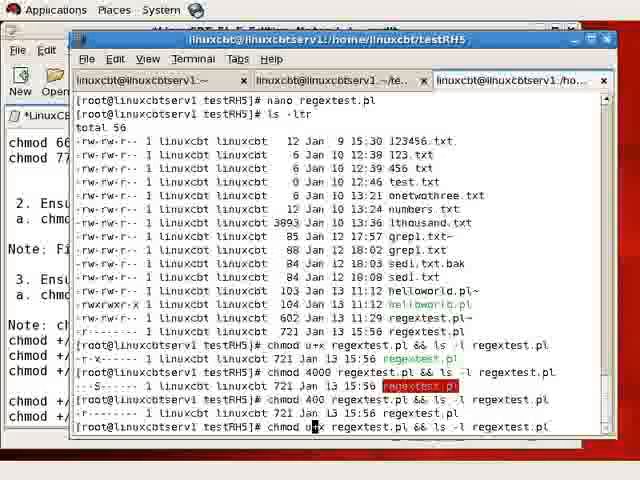
key(Return)
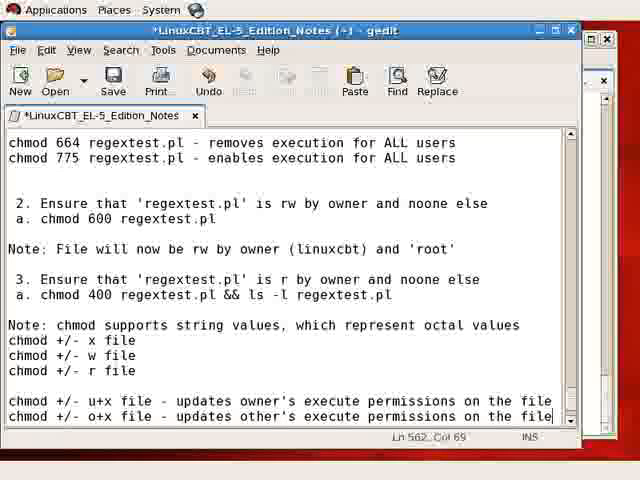
Add note lines: o+x updates other's and g+x updates group's execute permissions
key(Return)
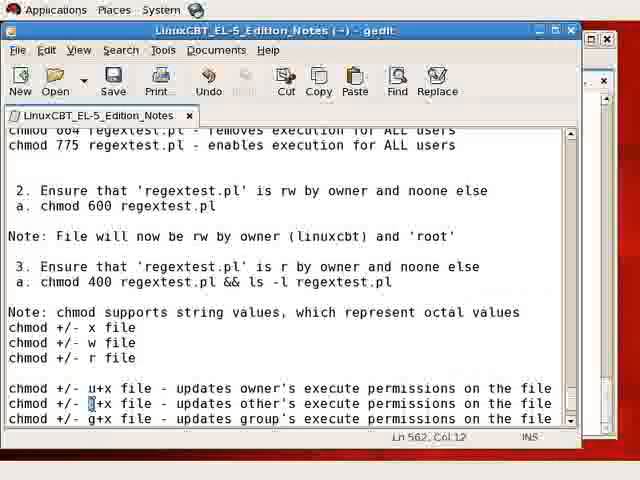
key(Down)
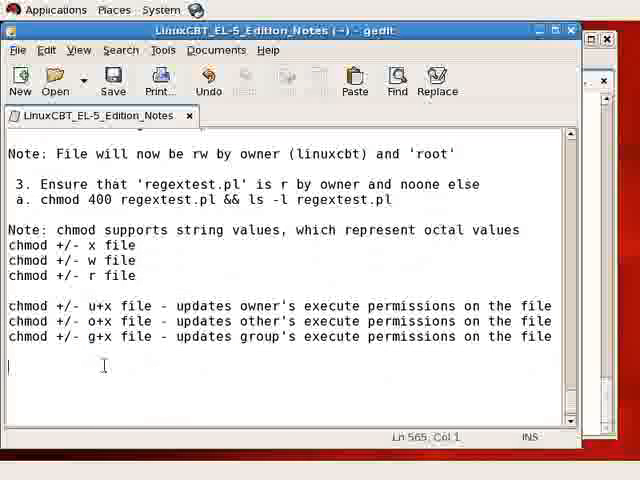
mouse_move(104, 306)
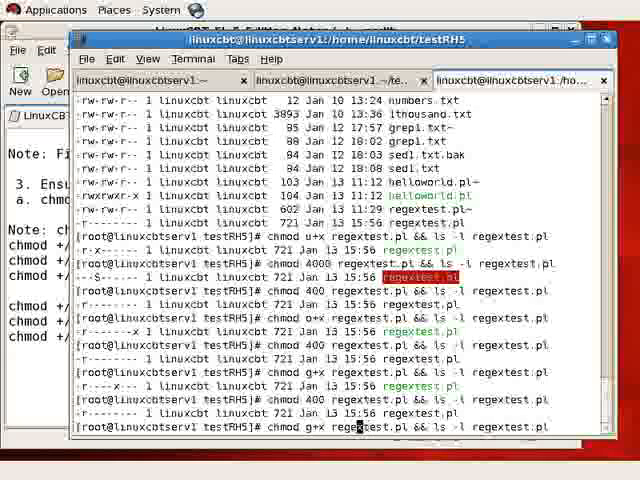
Run chmod g+rw on regextest.pl with a listing, then the next edited group change
text(rw)
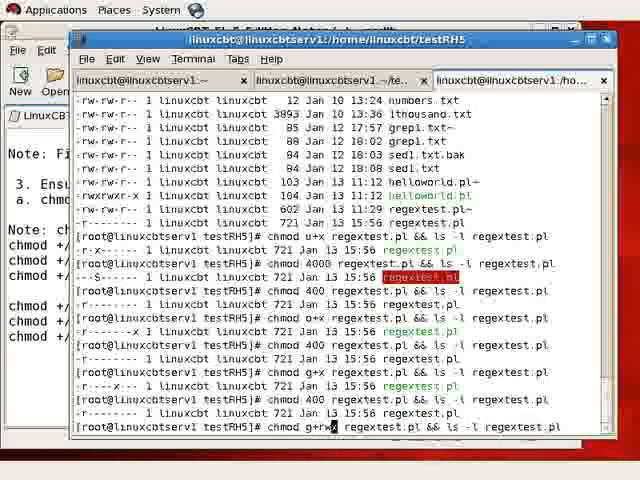
key(Return)
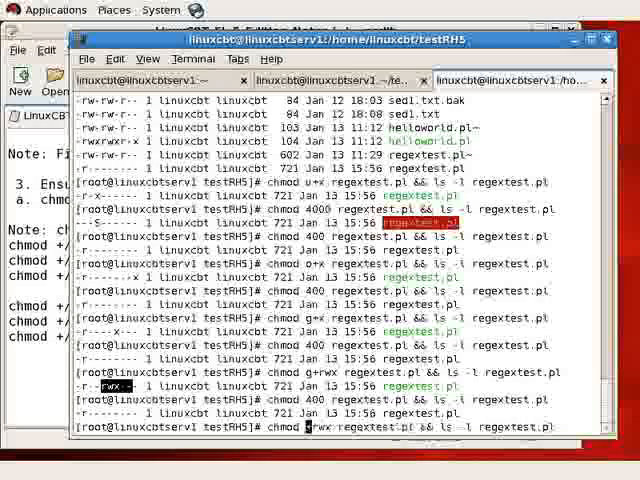
key(Return)
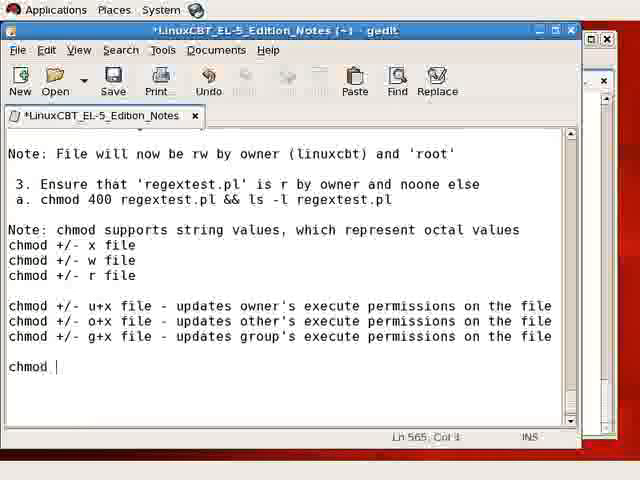
Write the note line 'chmod a+rwx = chmod 777'
text(a+)
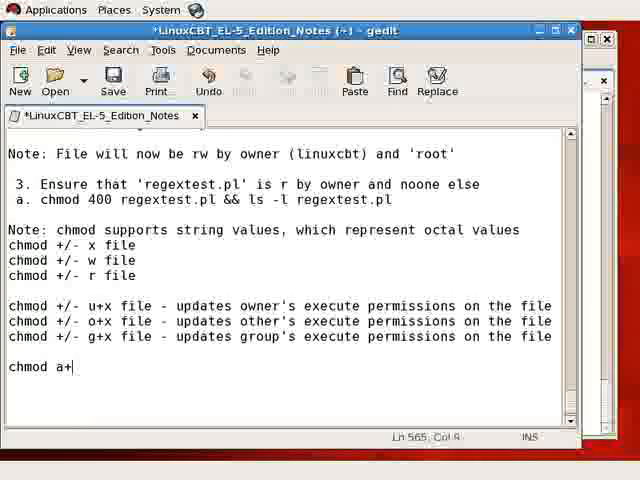
text(rwx)
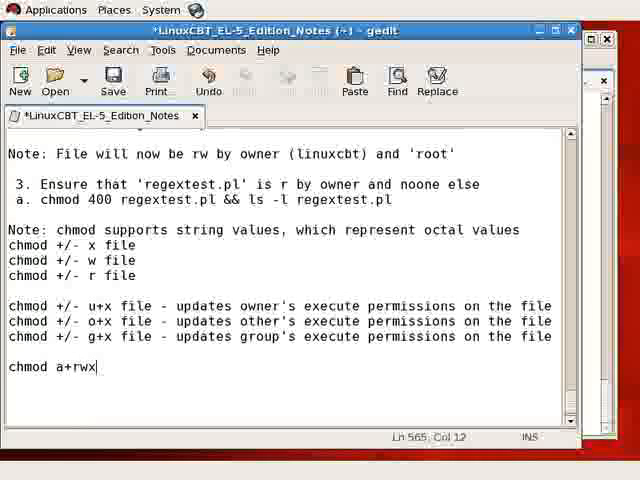
text(=)
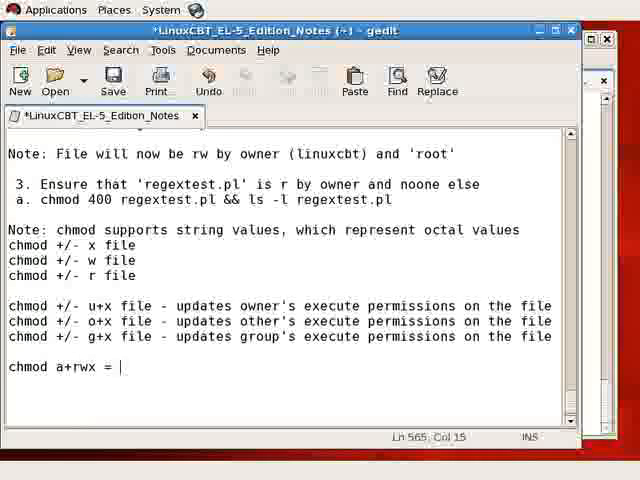
text(chmod 777)
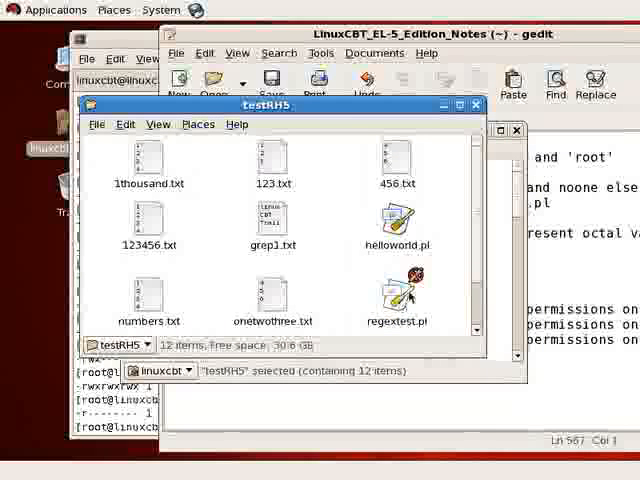
Bring up the context options for regextest.pl to reach its Properties
right_click(400, 300)
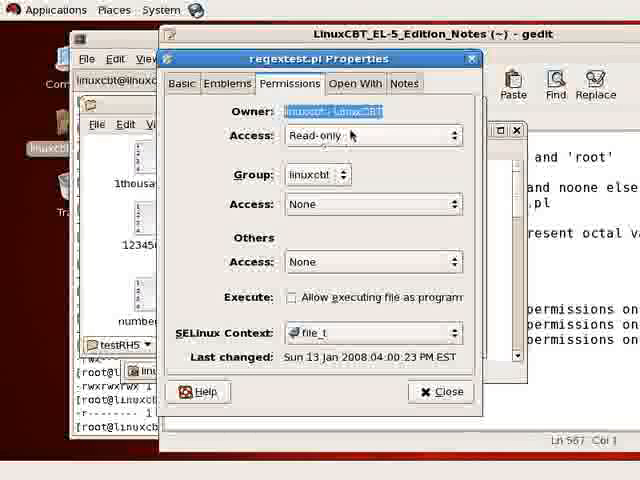
Browse the owner and group access choices, leaving the owner at read-only for now
click(372, 136)
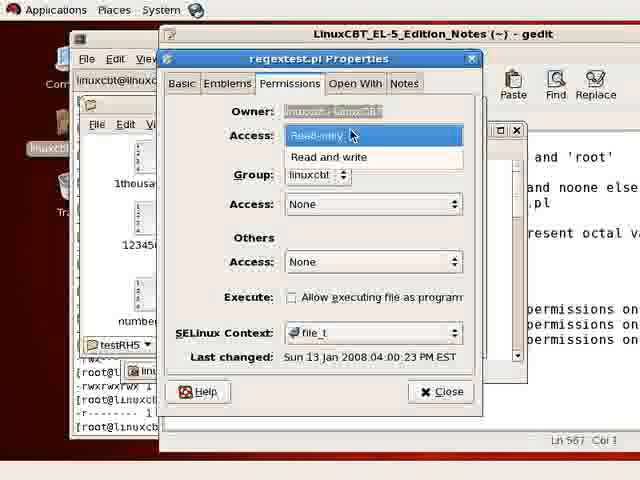
click(320, 136)
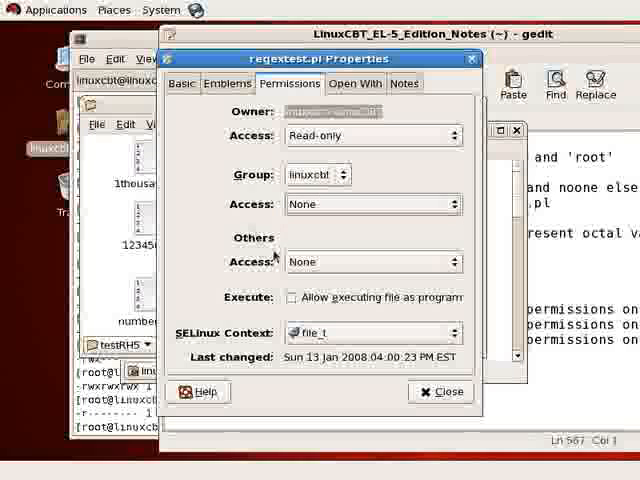
mouse_move(180, 210)
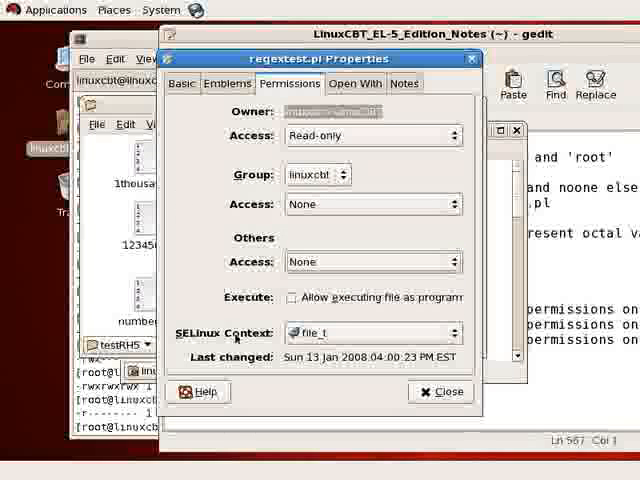
click(372, 332)
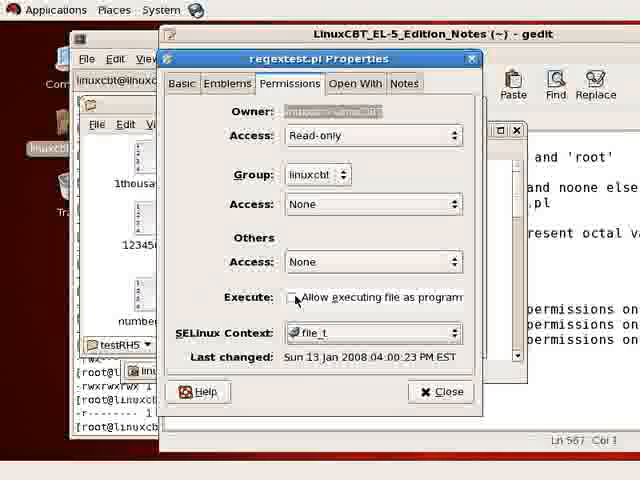
click(292, 296)
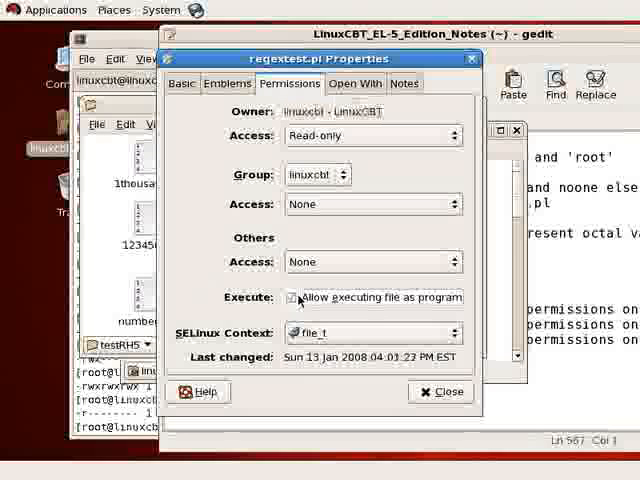
click(372, 136)
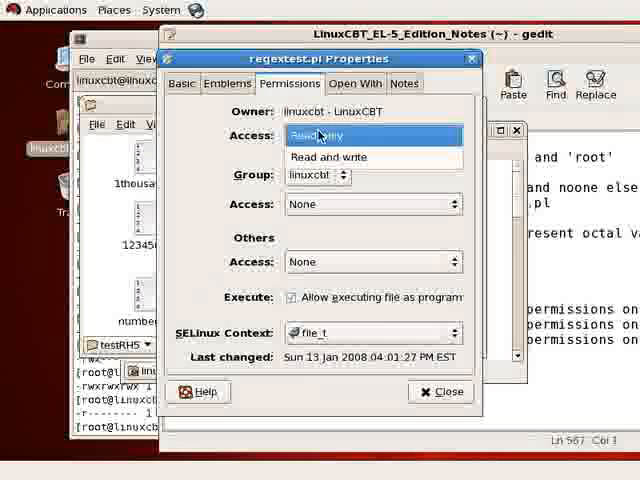
click(372, 204)
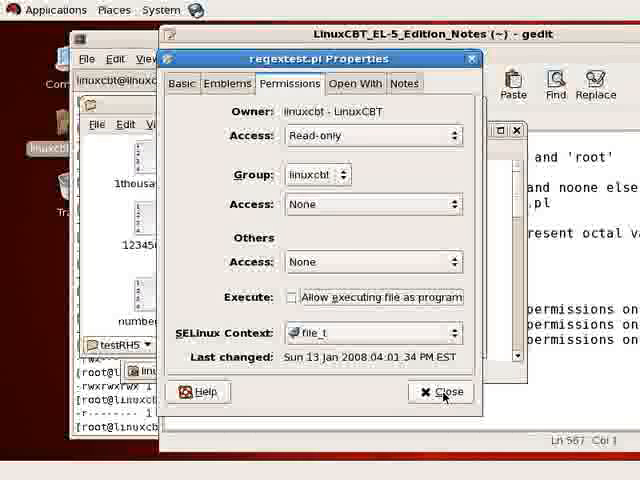
Set owner, group and others access to 'Read and write' and return to the terminal
click(372, 136)
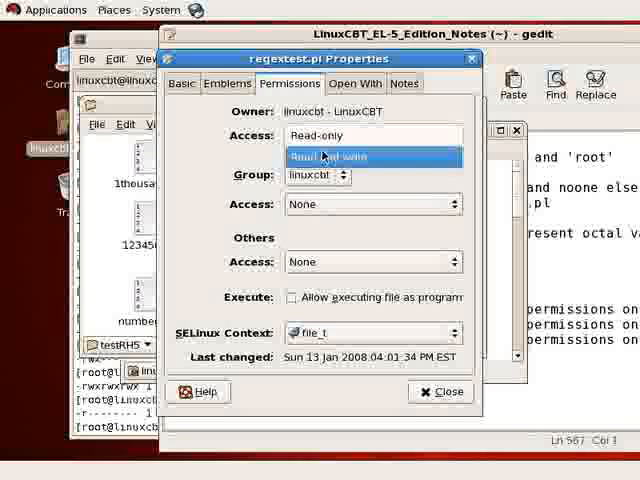
click(370, 204)
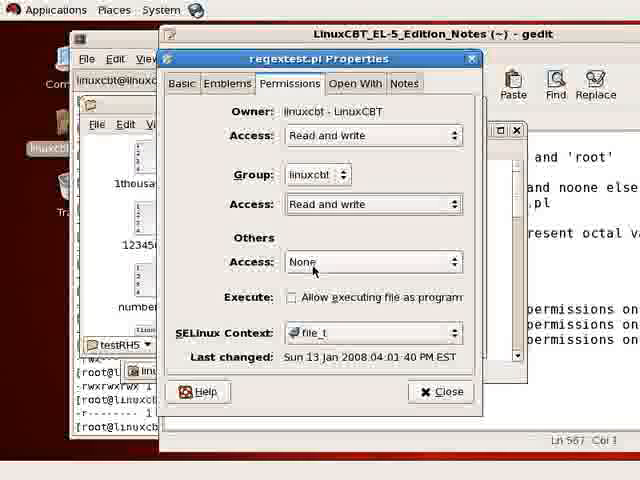
click(372, 260)
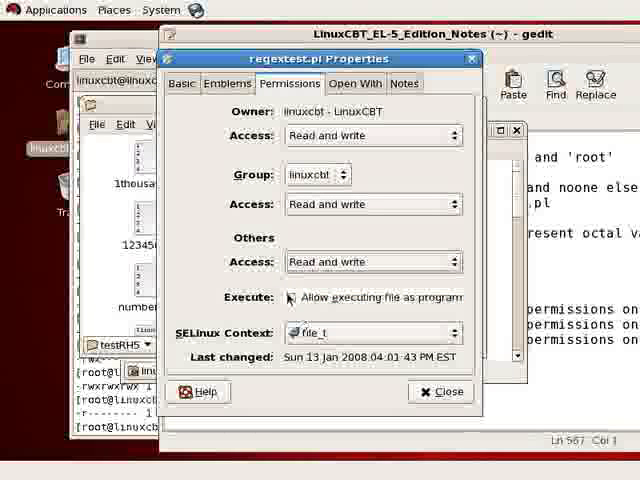
click(440, 392)
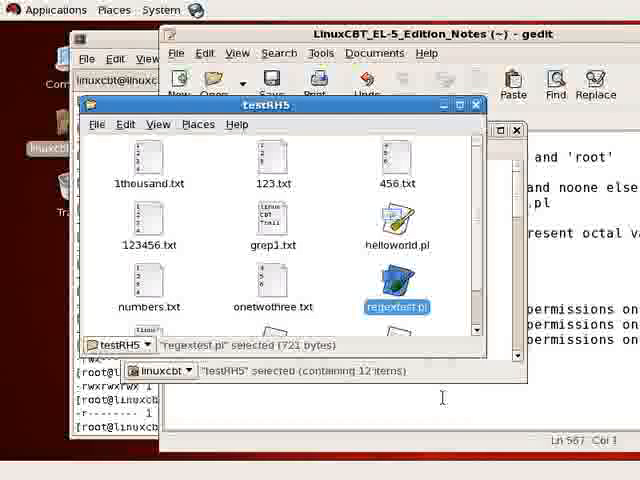
mouse_move(378, 322)
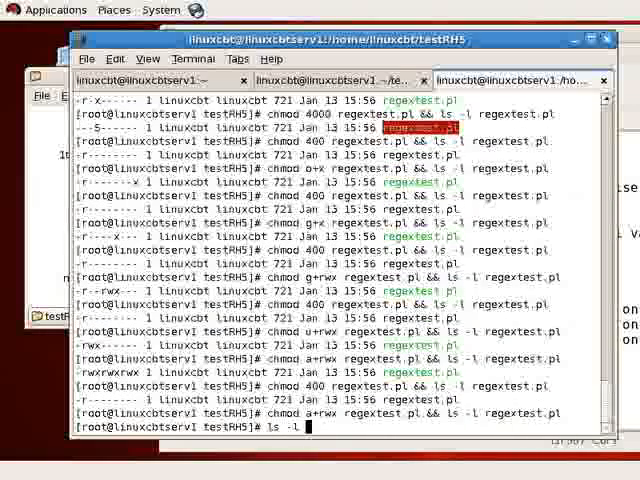
List regextest.pl to confirm read-write permissions for everyone
key(Return)
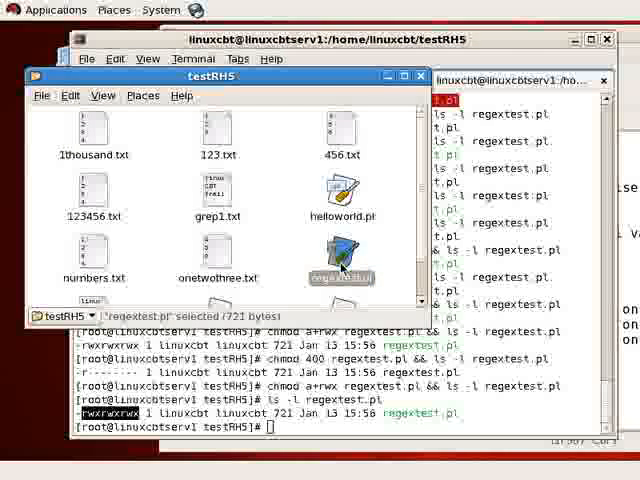
View regextest.pl's Permissions tab and set the owner access to Read-only
click(340, 252)
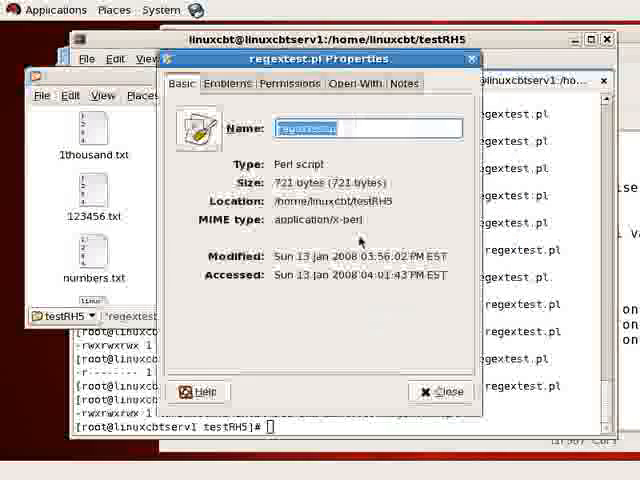
click(288, 84)
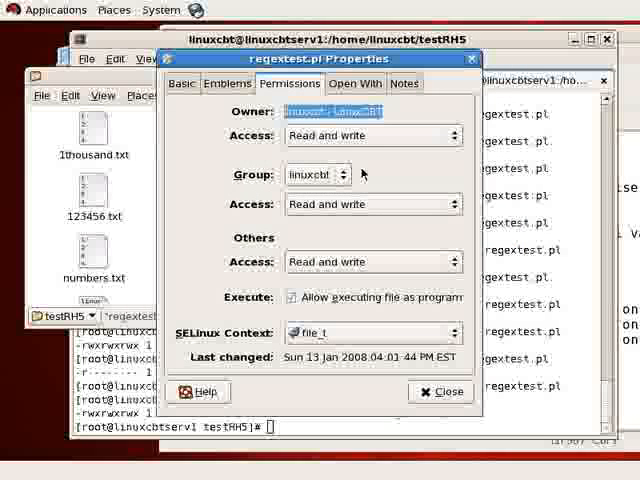
mouse_move(432, 392)
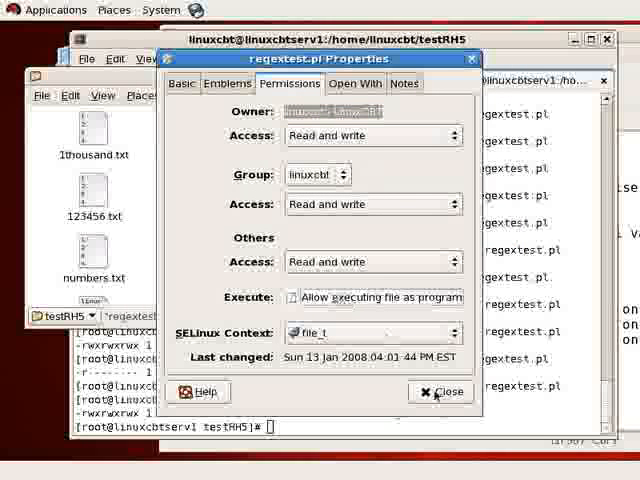
click(440, 392)
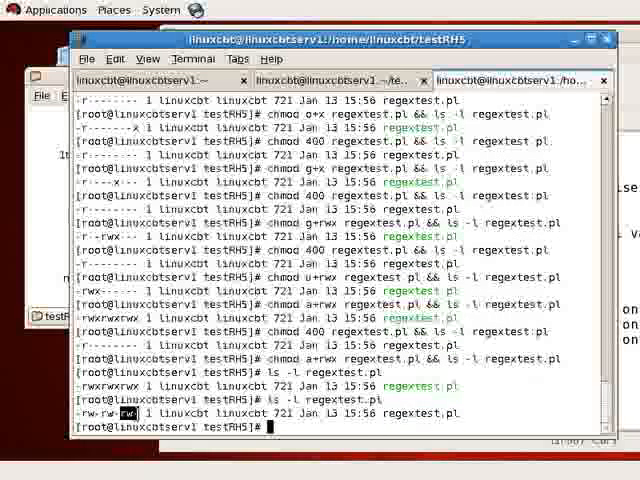
Reopen the properties and set the group access to None, then close
double_click(226, 408)
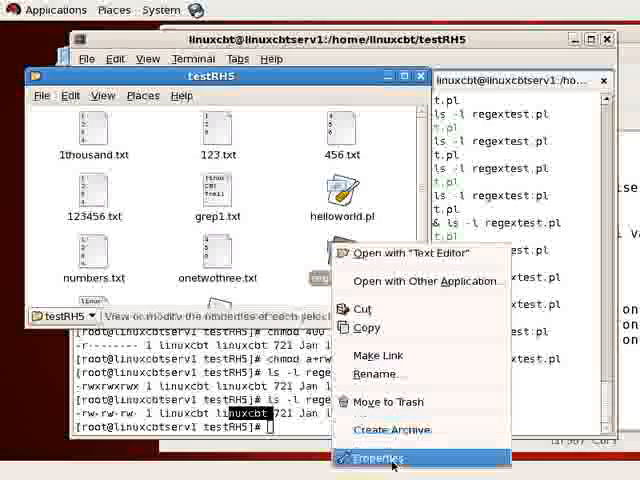
click(372, 452)
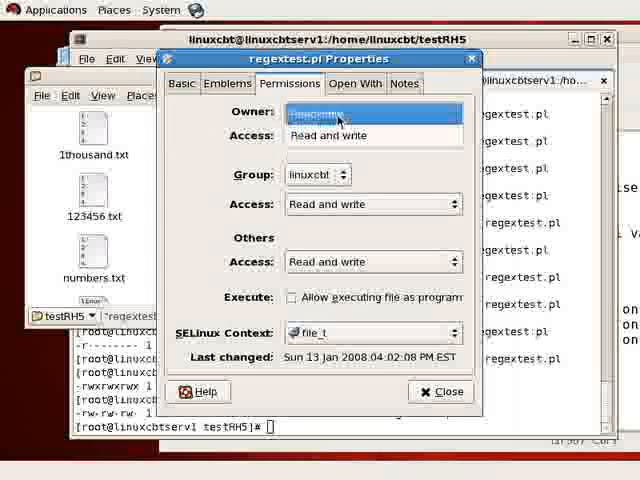
click(372, 136)
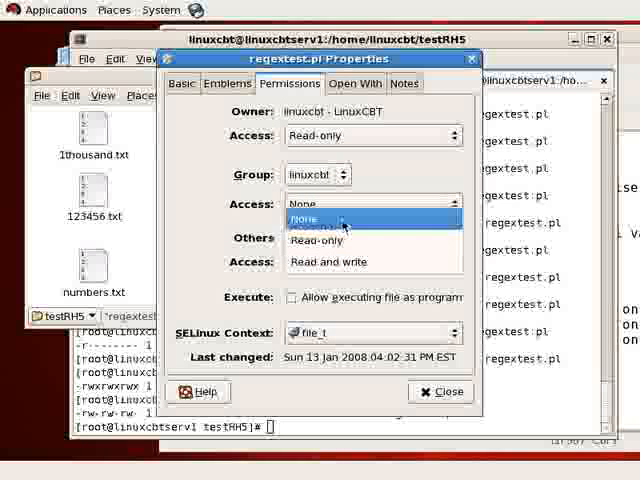
click(440, 392)
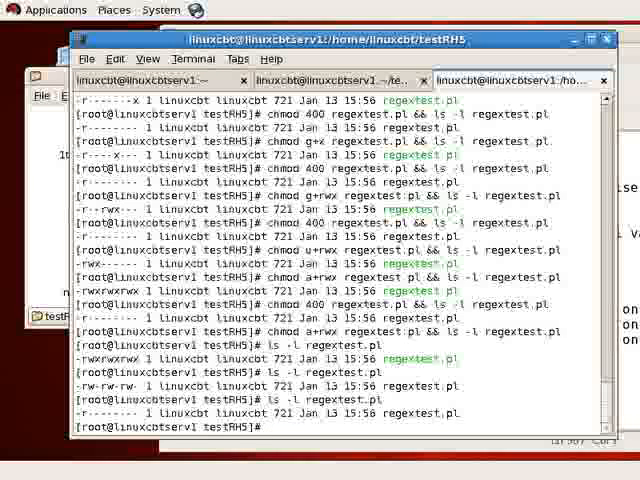
Run stat regextest.pl showing mode 0400 and timestamps, then date
text(stat regextest.pl)
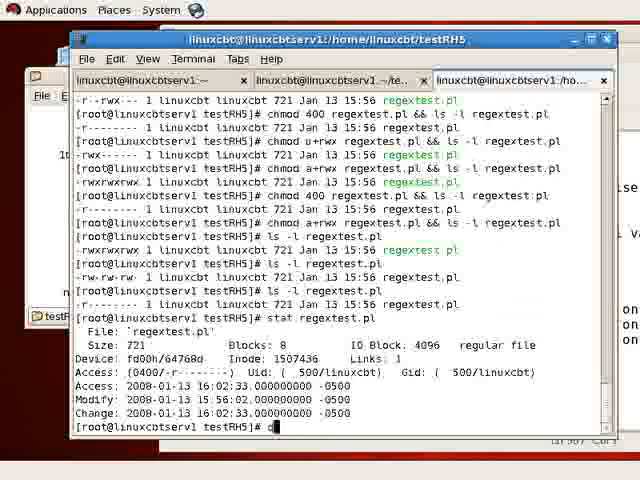
text(date)
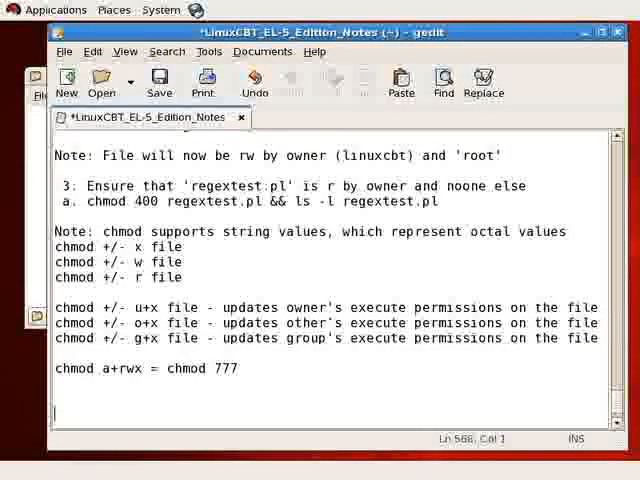
Write the note 'chown - permits changing of ownership of files'
text(chown)
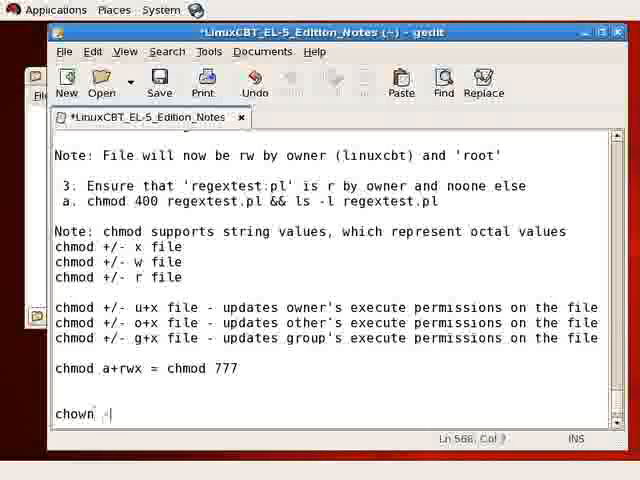
text(- permits chang)
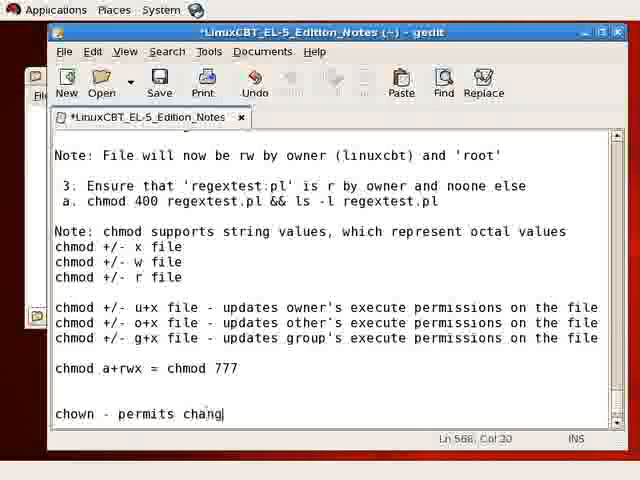
text(ing of)
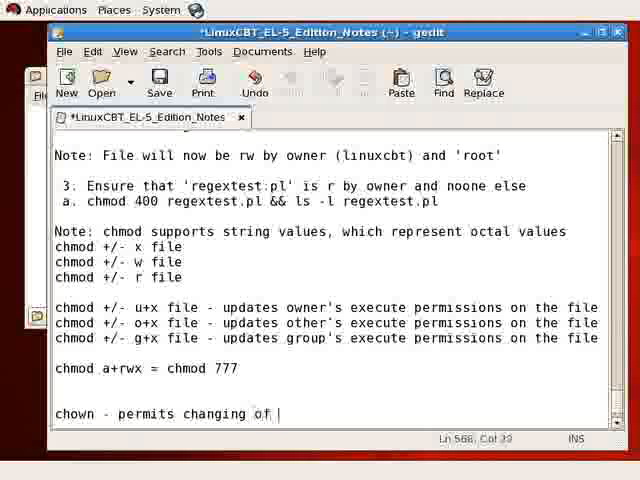
text(ownership of fl)
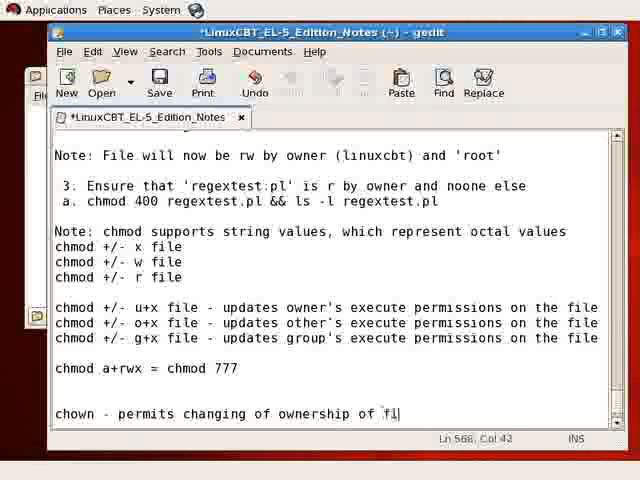
text(iles)
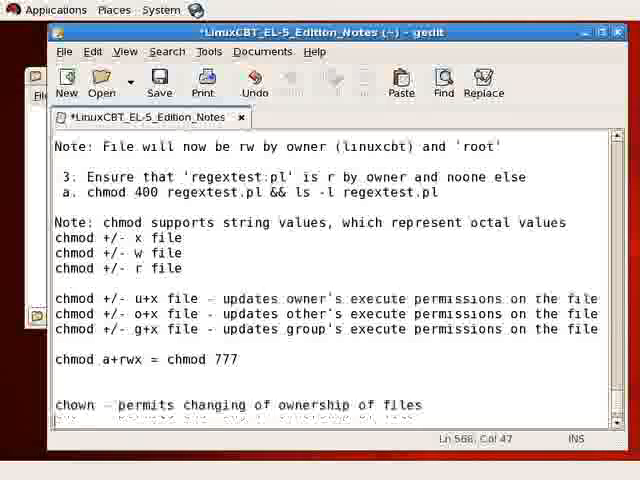
Add the example 'a. chown root regextest.pl - changes ownership to 'root''
text(a. chown root)
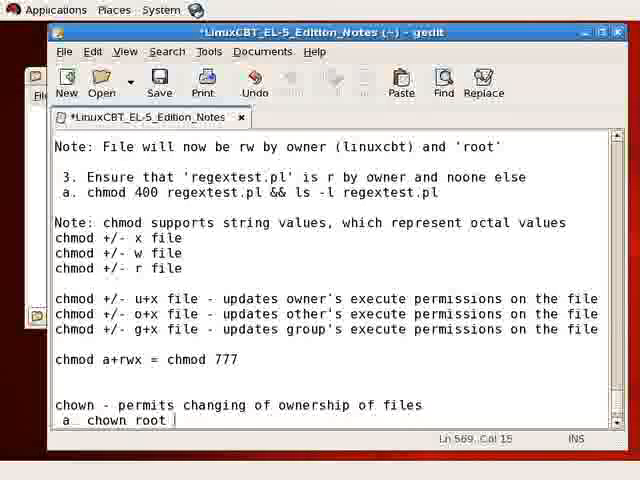
text(regextest.pl)
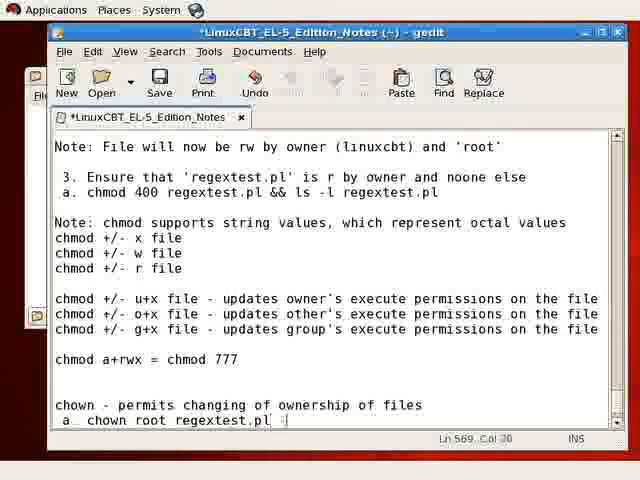
text(- changes owner)
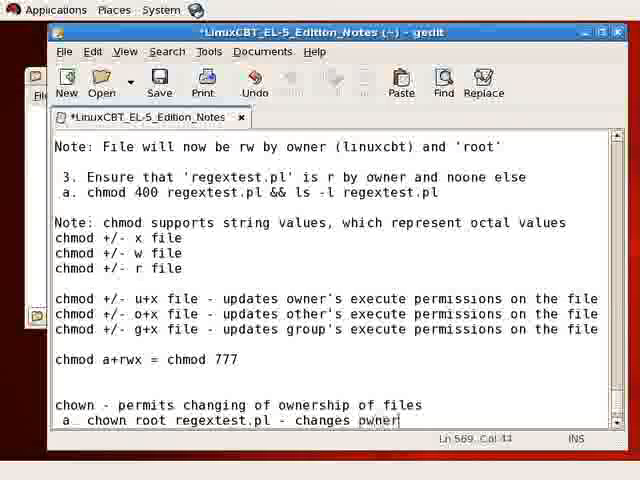
text(ownership to ')
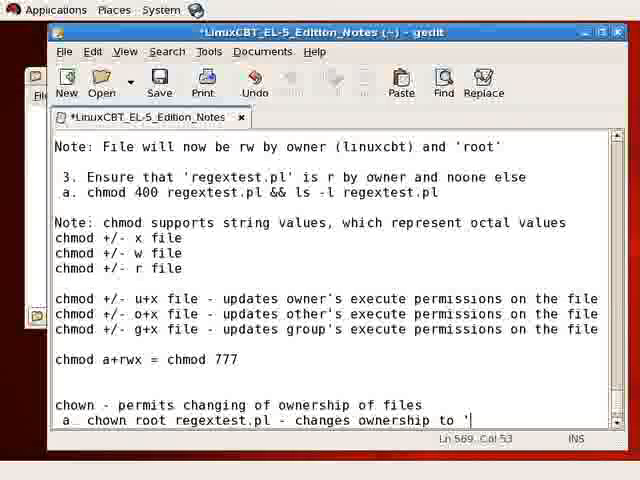
text(root')
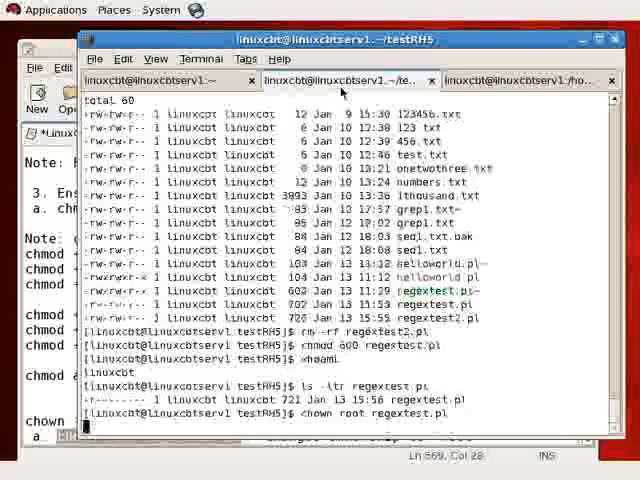
As linuxcbt, attempt chown root regextest.pl (refused) and list the file with ls -ltr
key(Return)
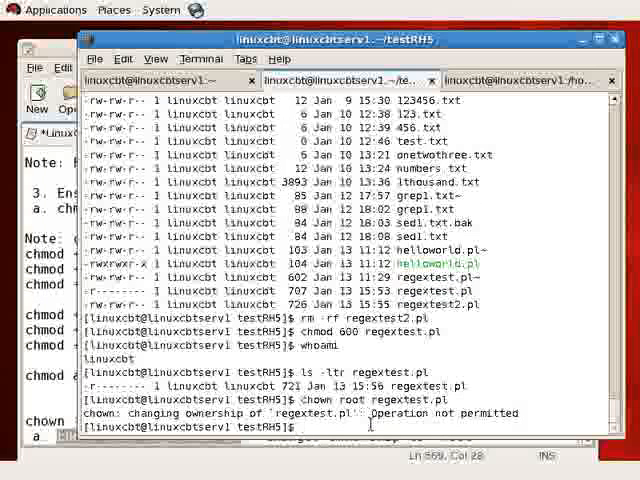
text(ls -ltr regextest.pl)
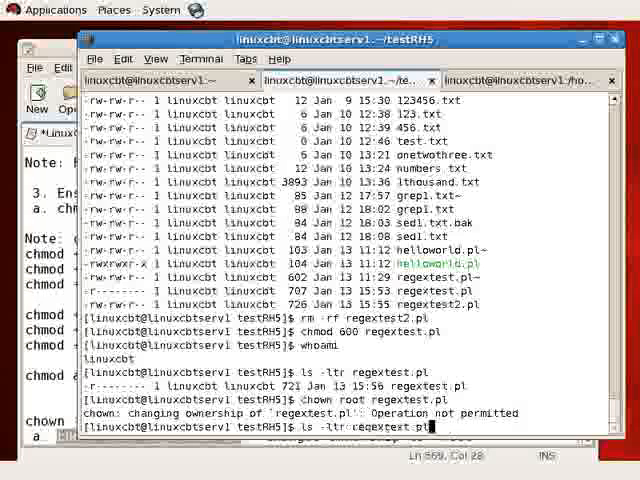
key(Return)
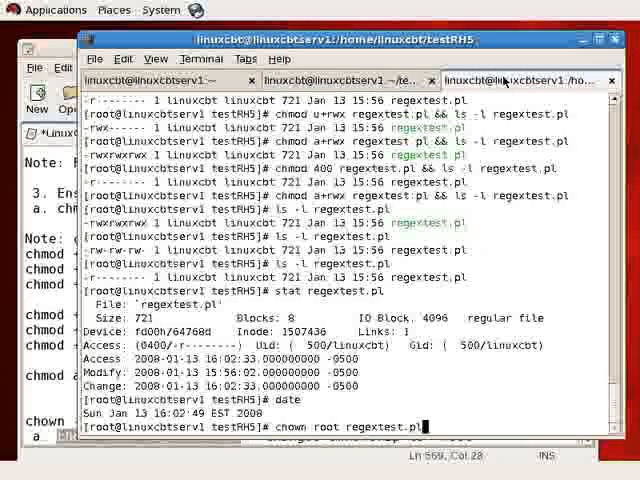
As root, run chown root regextest.pl and list the file to confirm root now owns it
key(Return)
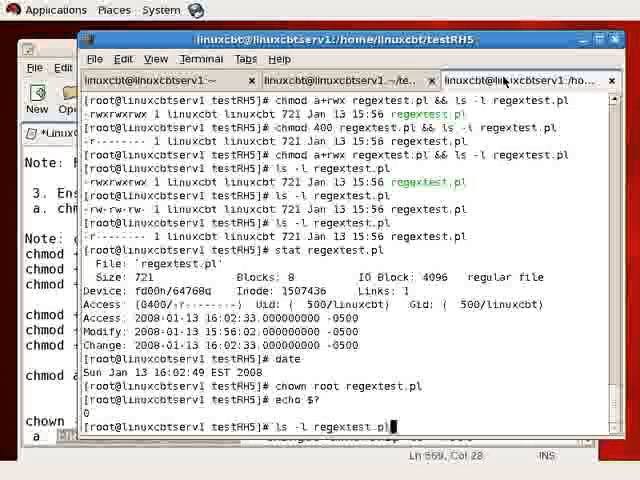
key(Return)
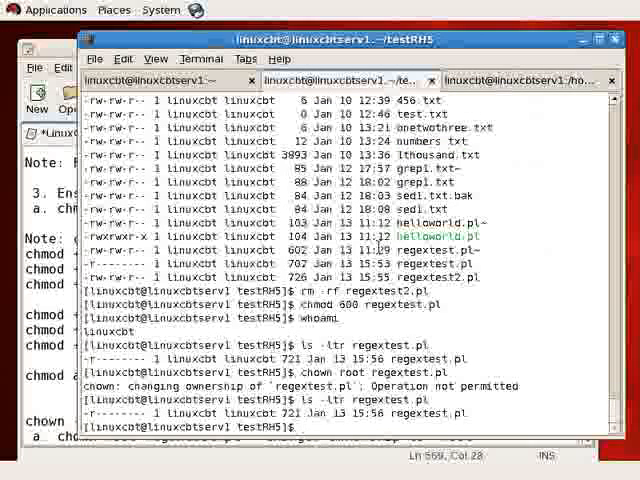
In the root tab, start nano regextest.pl and then bring up chown's help text
text(nano regextest.pl)
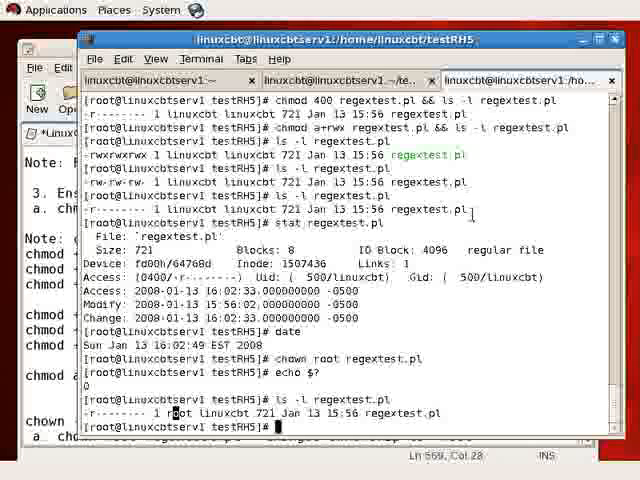
text(chown)
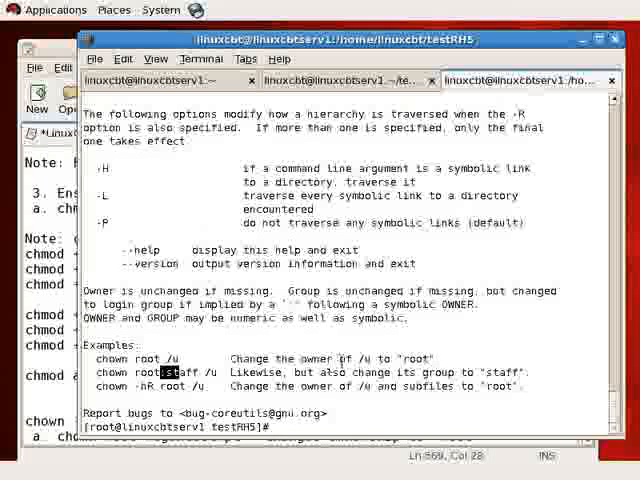
Enter ls -l in the terminal and return to the gedit notes
text(ls -l)
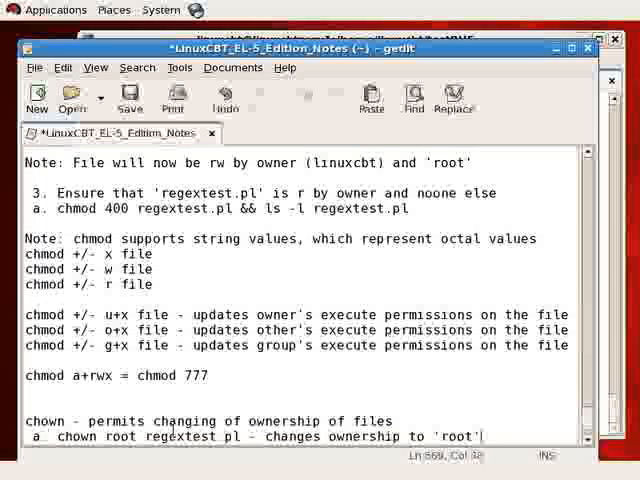
Write note b: chown linuxcbt:sales regextest.pl changes owner/group to 'linuxcbt:sales', then select its chown command
text(b. chown)
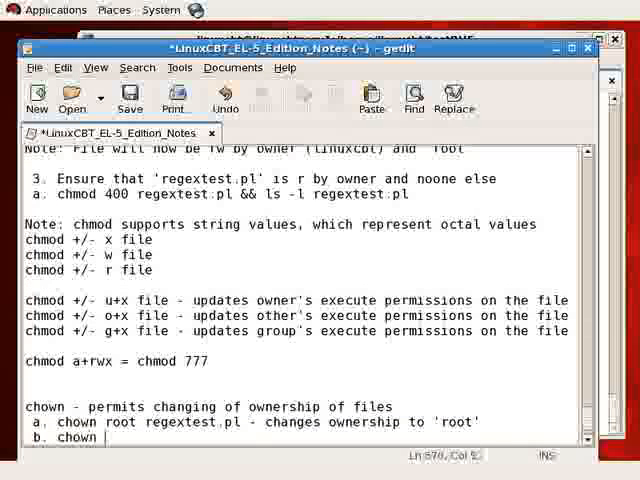
text(linuxcbt)
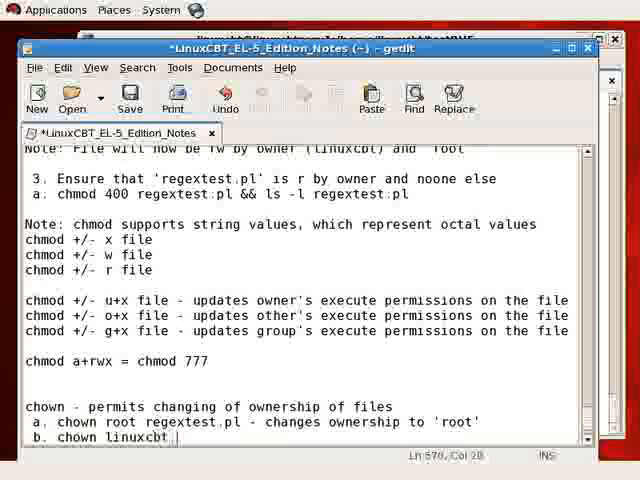
text(:sales regex)
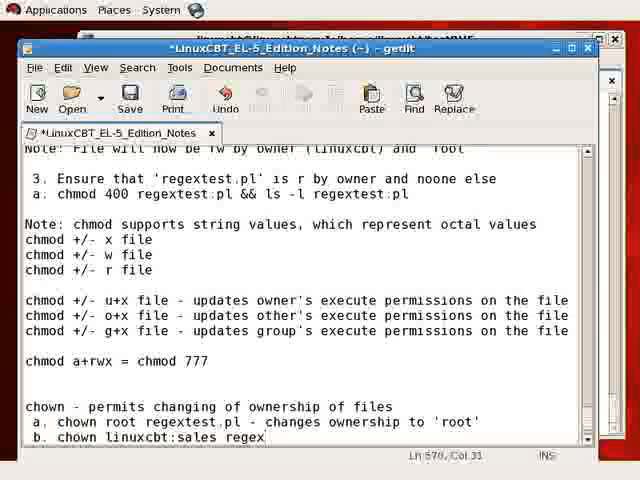
text(regextest.pl - changes owner and group to)
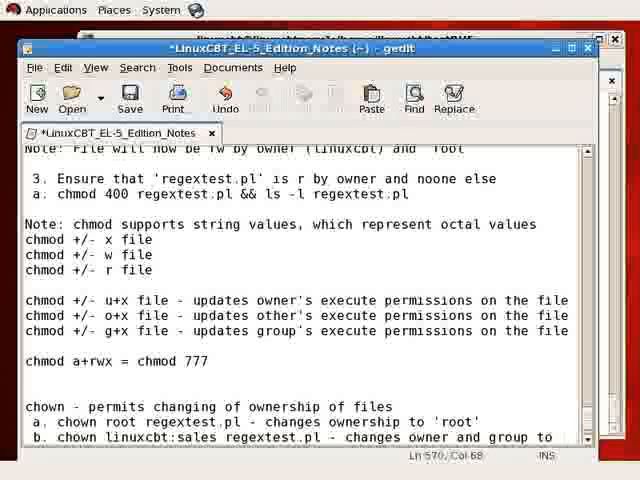
text('linuxcb)
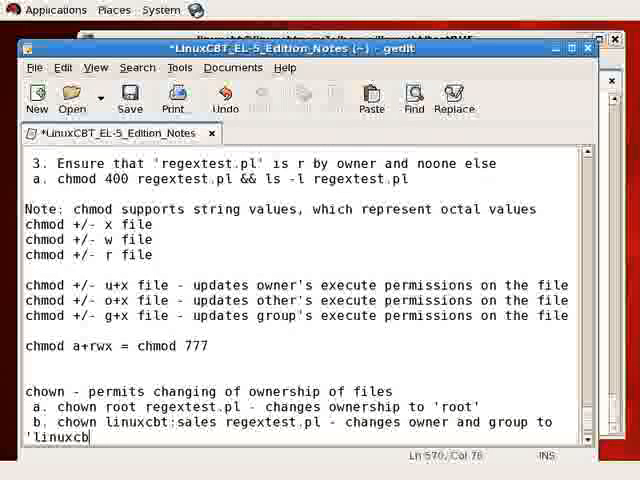
text(:sales')
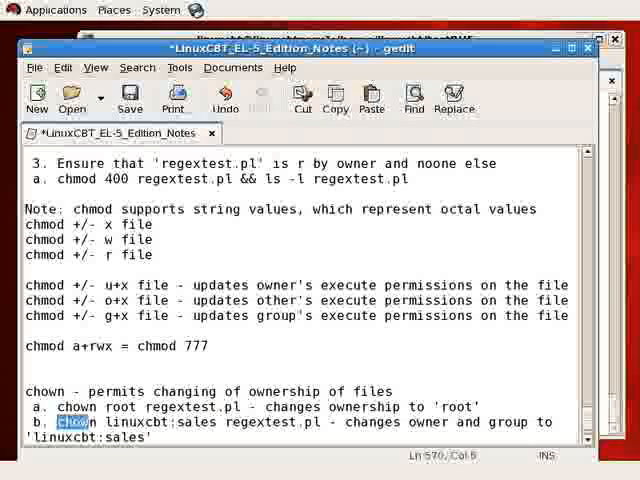
drag(60, 422, 318, 422)
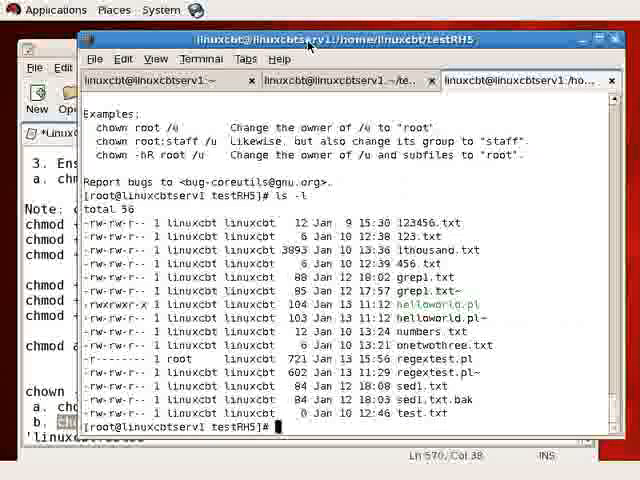
List regextest.pl, run chown linuxcbt:sales regextest.pl as root, and list it again to verify
text(ls -ltr)
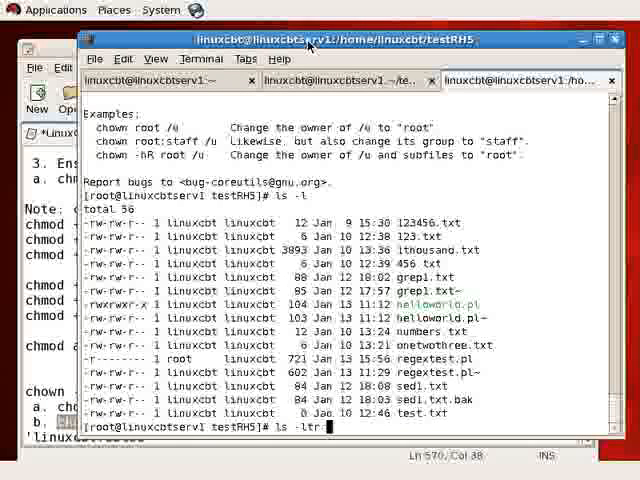
key(Return)
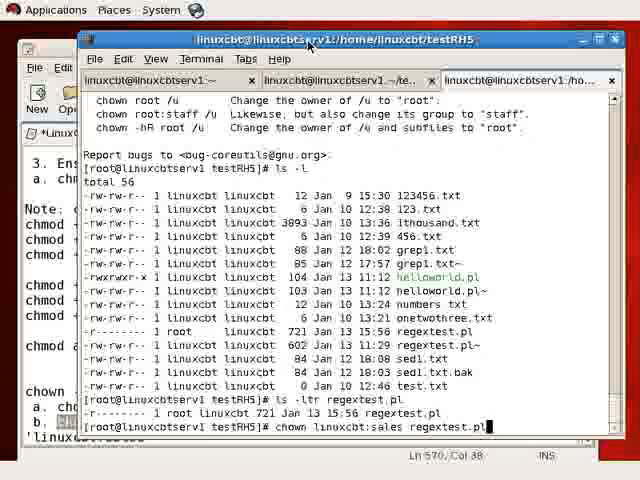
key(Return)
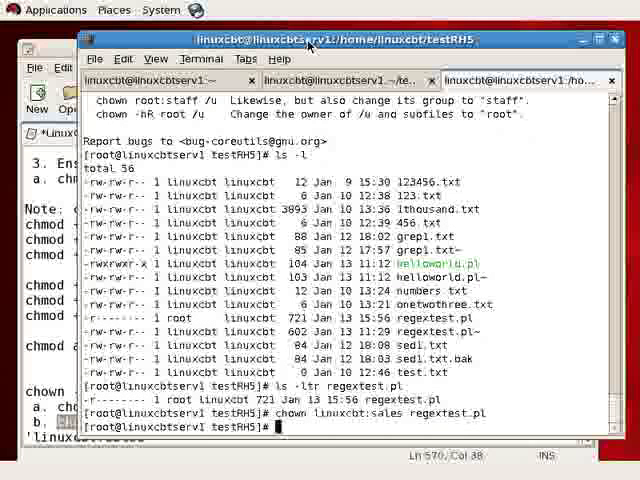
text(ls -ltr regextest.pl)
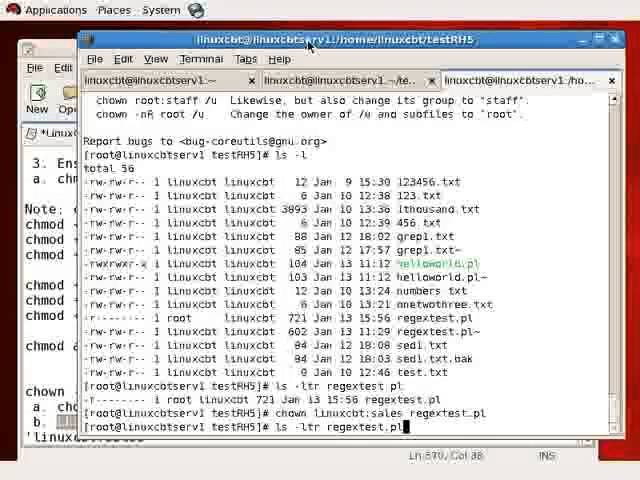
key(Return)
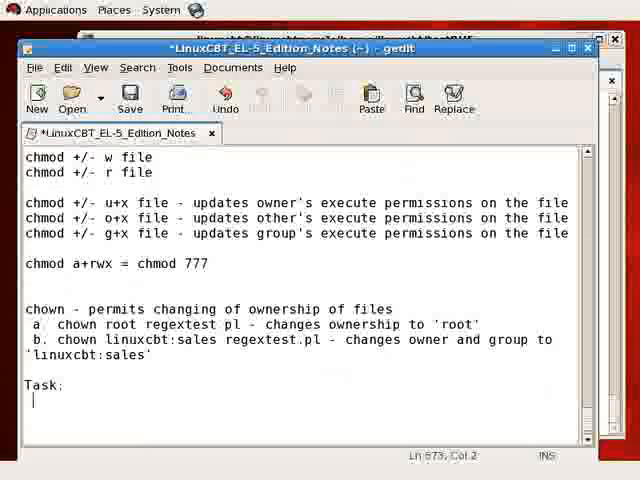
Write the Task: update 'regextest.pl' so that owner and group owner may modify the file
text(Update 're)
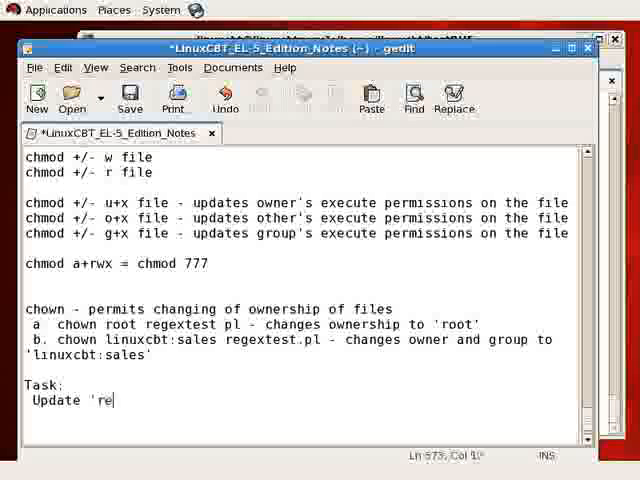
text(gextest)
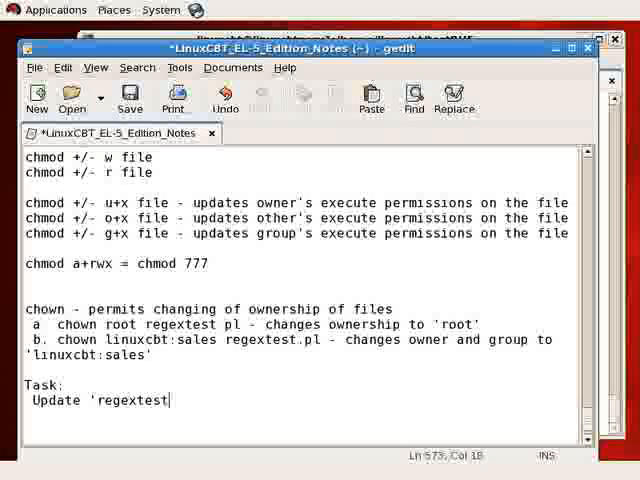
text(.pl' so)
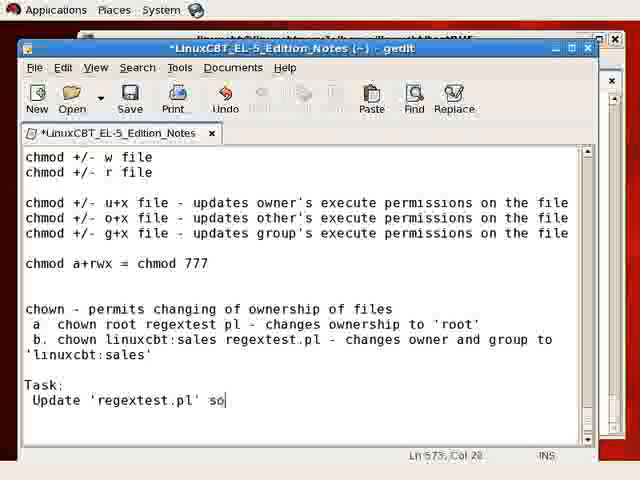
text(that)
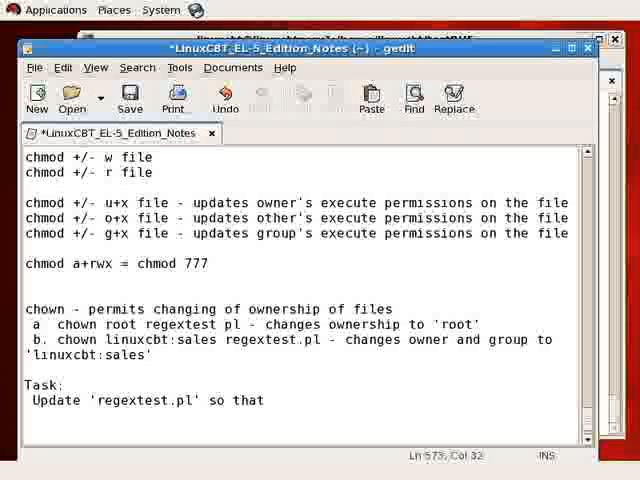
text(owner and group owner may)
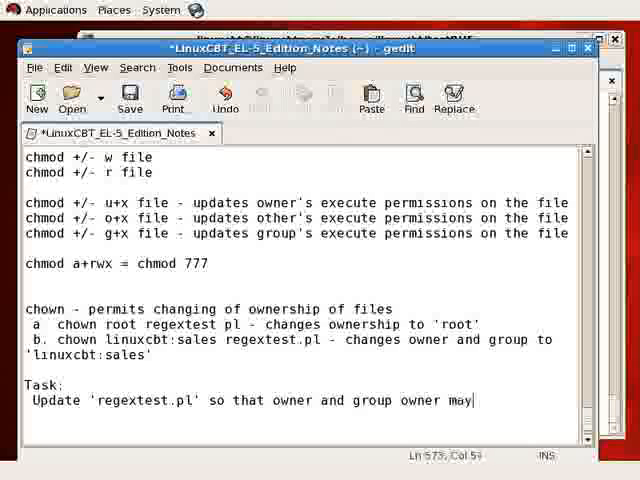
text(modify the file)
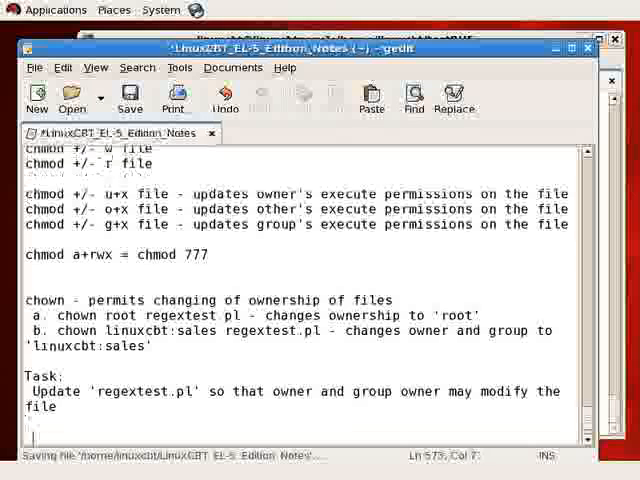
Start the answer line 'a. chmod 660 regex…' under the Task
text(a. chm)
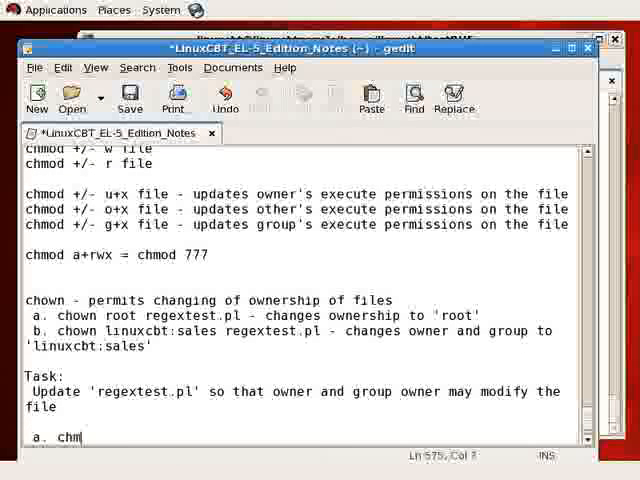
text(od)
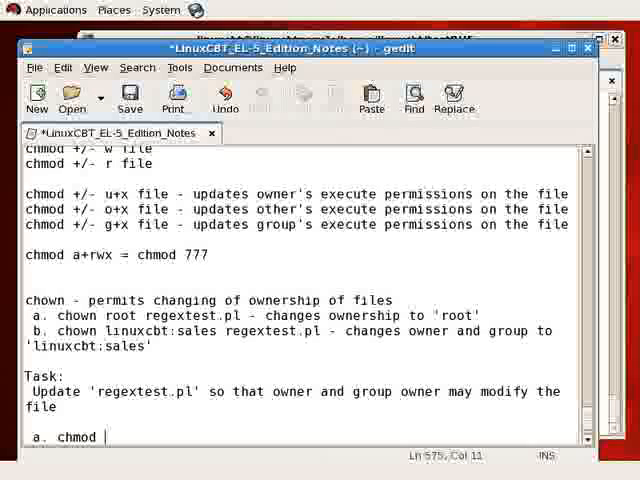
text(6)
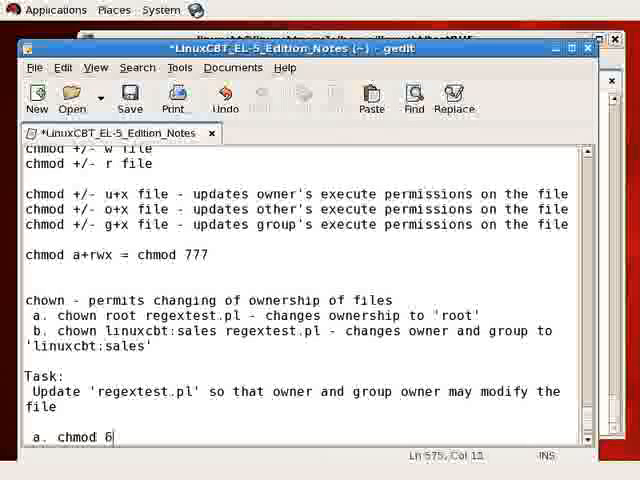
text(6)
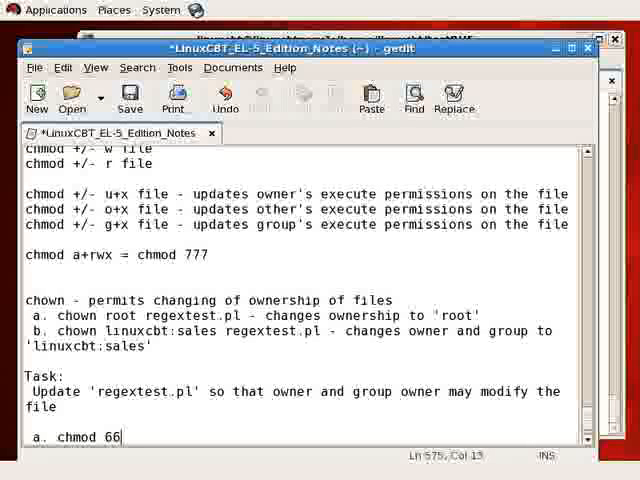
text(0)
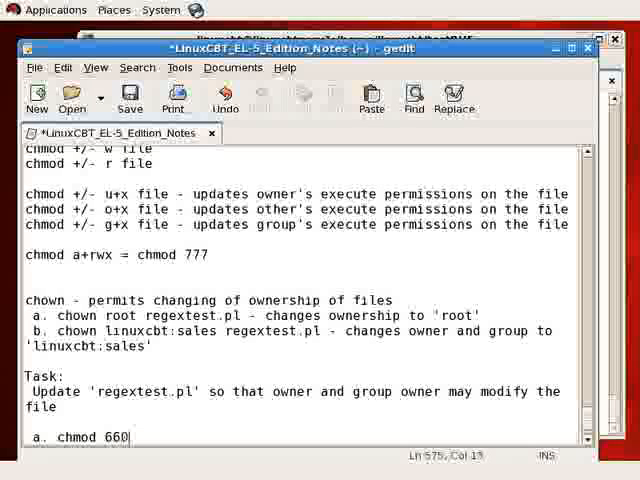
text(regextest.pl && ls -l)
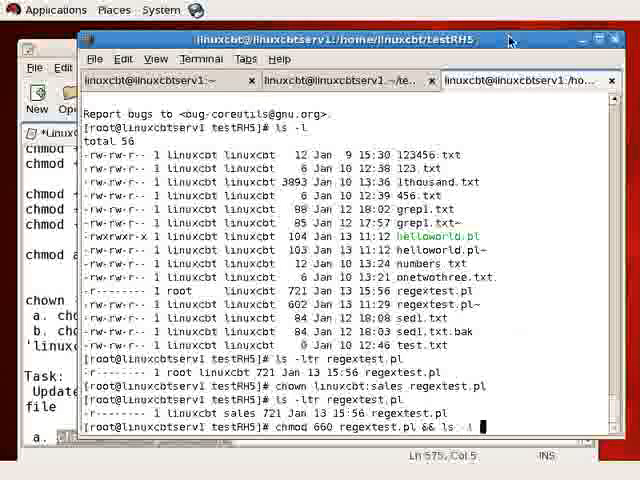
Run chmod 660 regextest.pl && ls -l, then open the file in nano as linuxcbt and begin the ###END-lin marker
key(Return)
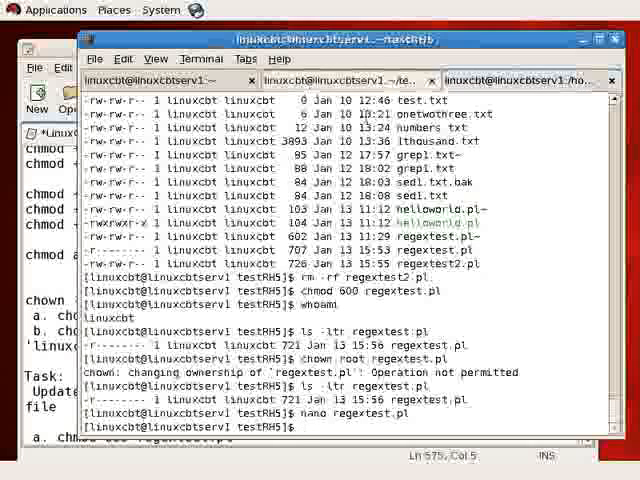
key(Return)
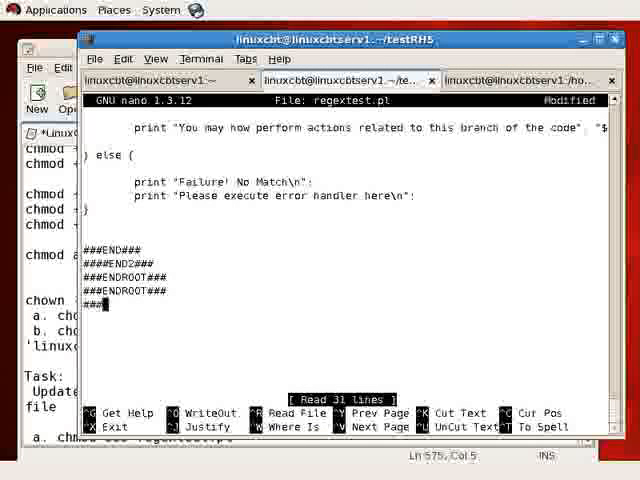
text(-linb)
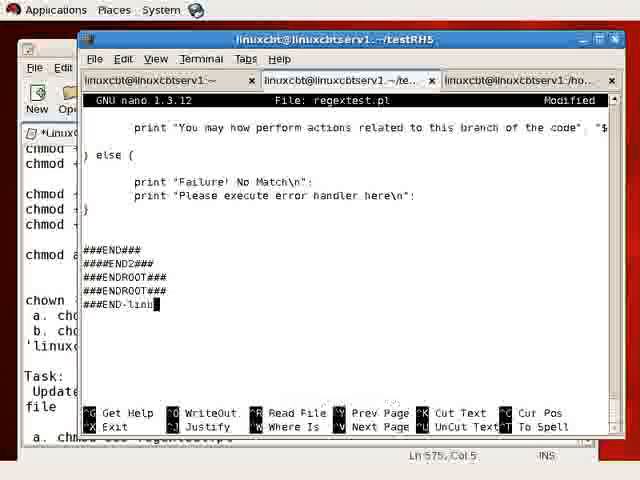